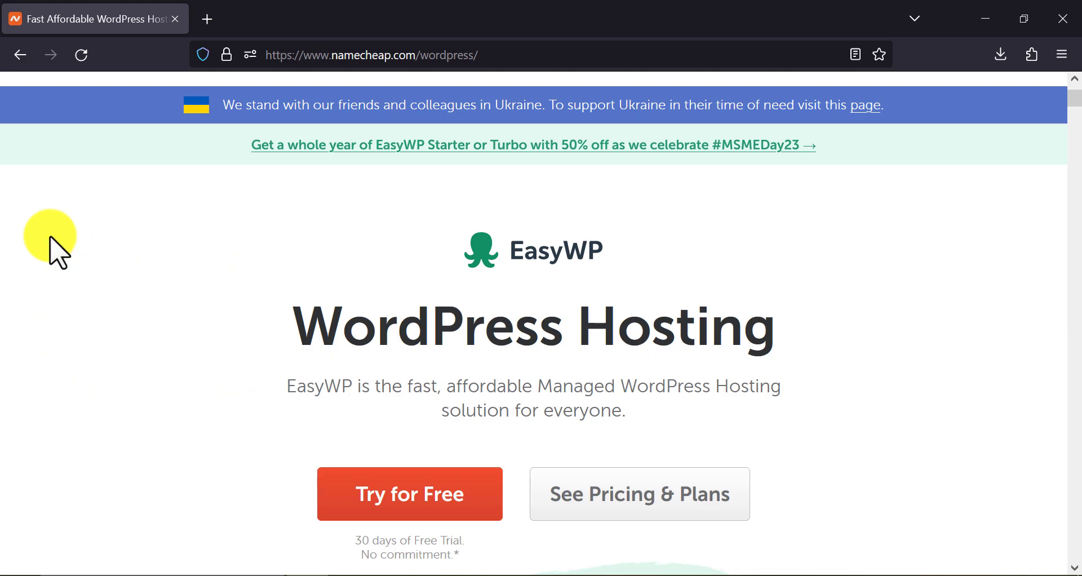
mouse_move(59, 259)
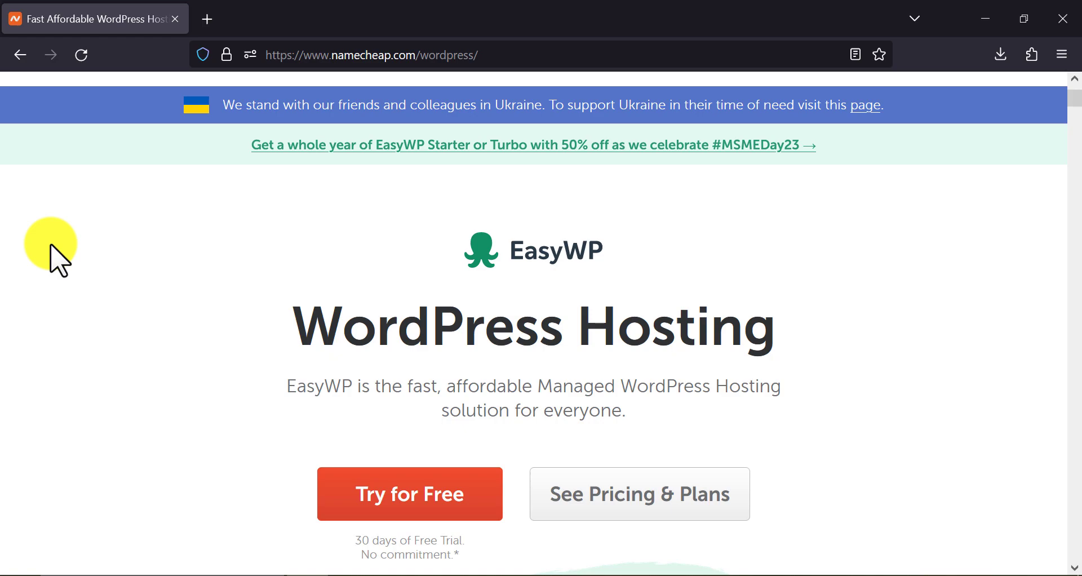
- Scroll the EasyWP page and highlight its load time and first-byte figures
scroll(down, 3)
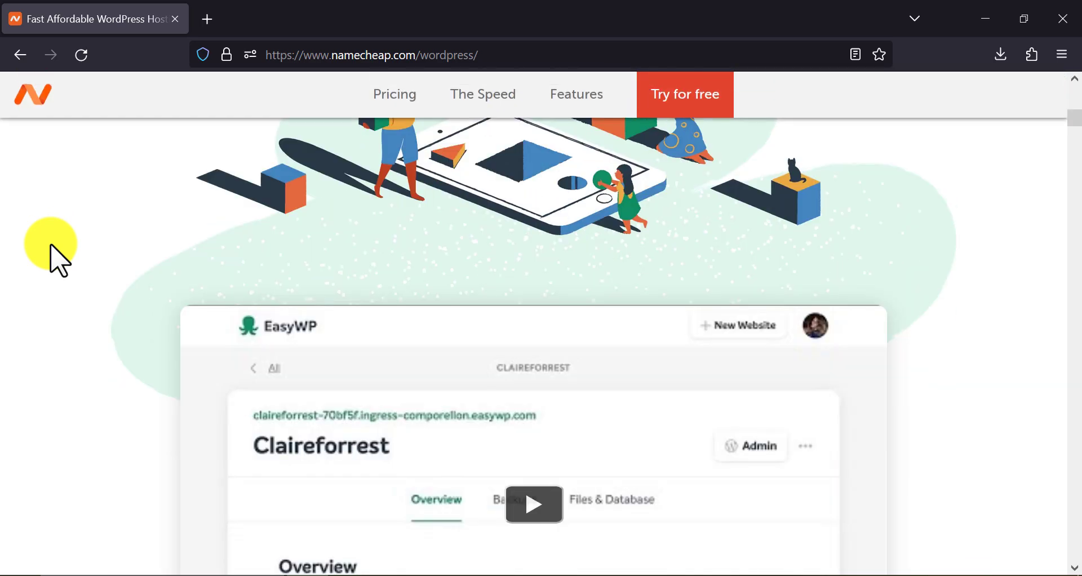
scroll(down, 3)
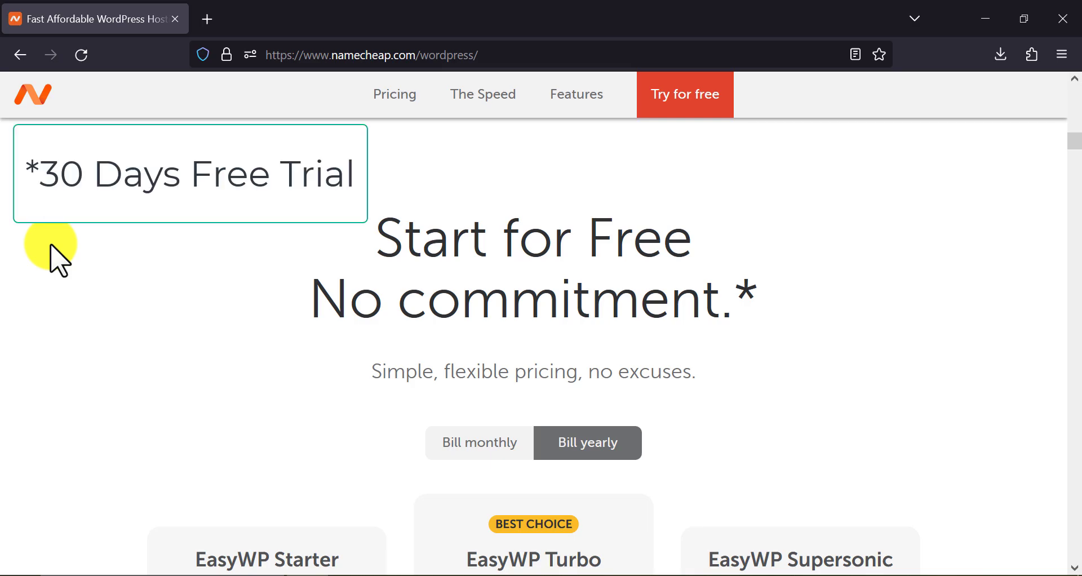
scroll(down, 3)
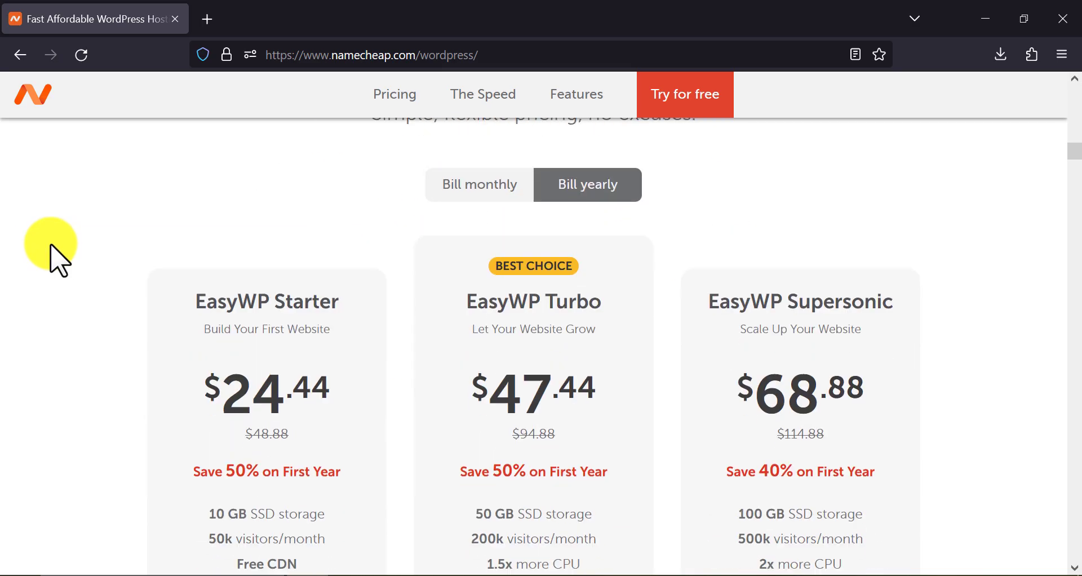
scroll(up, 3)
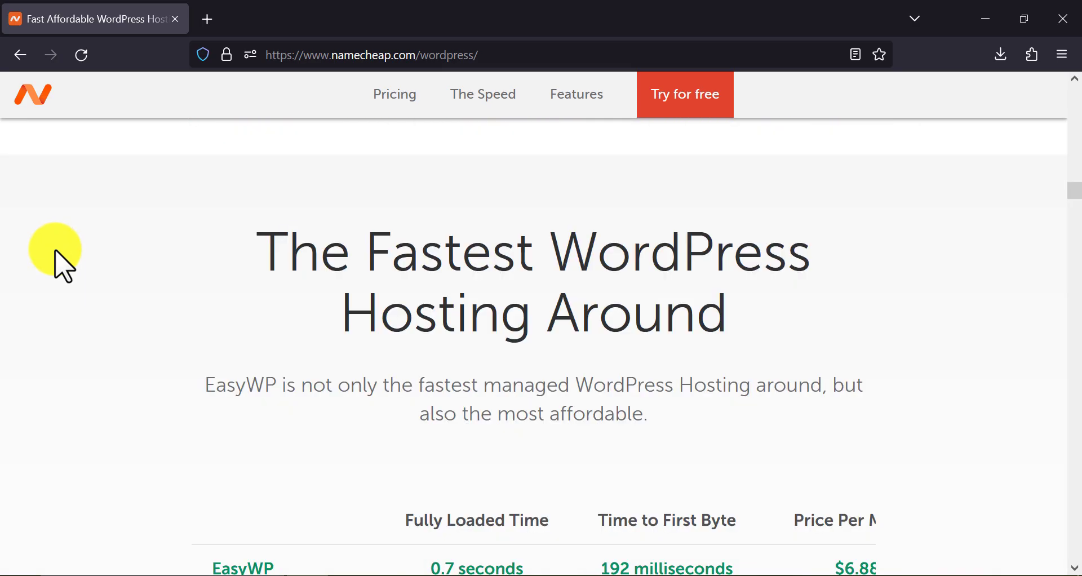
scroll(down, 3)
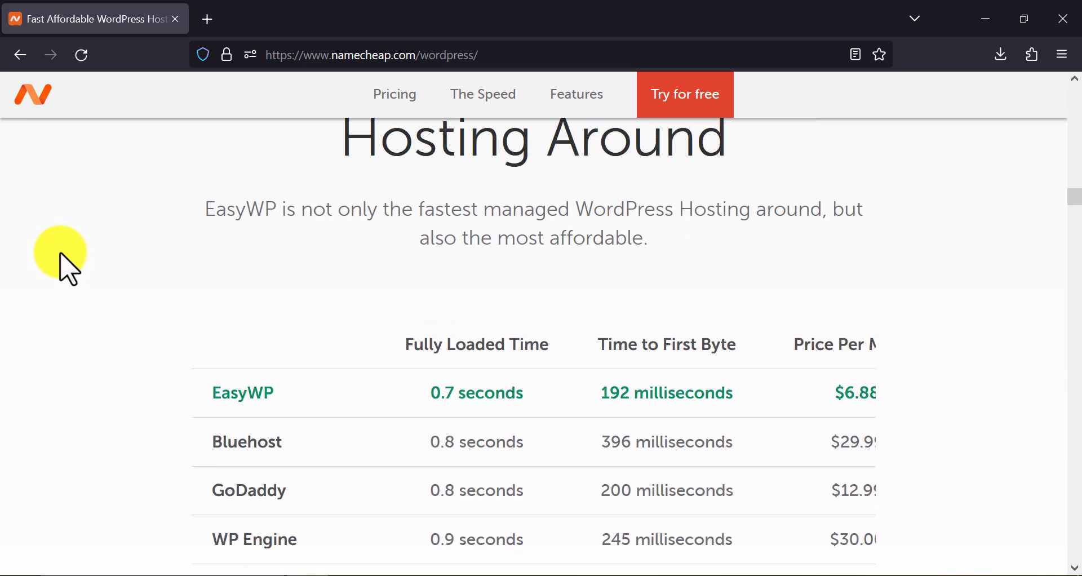
scroll(down, 3)
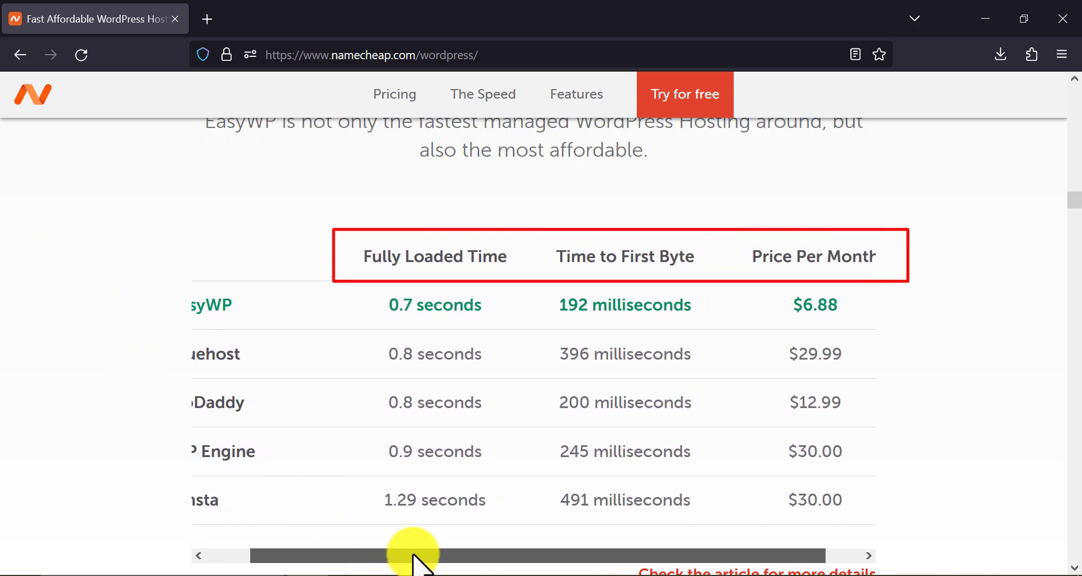
drag(414, 556, 366, 555)
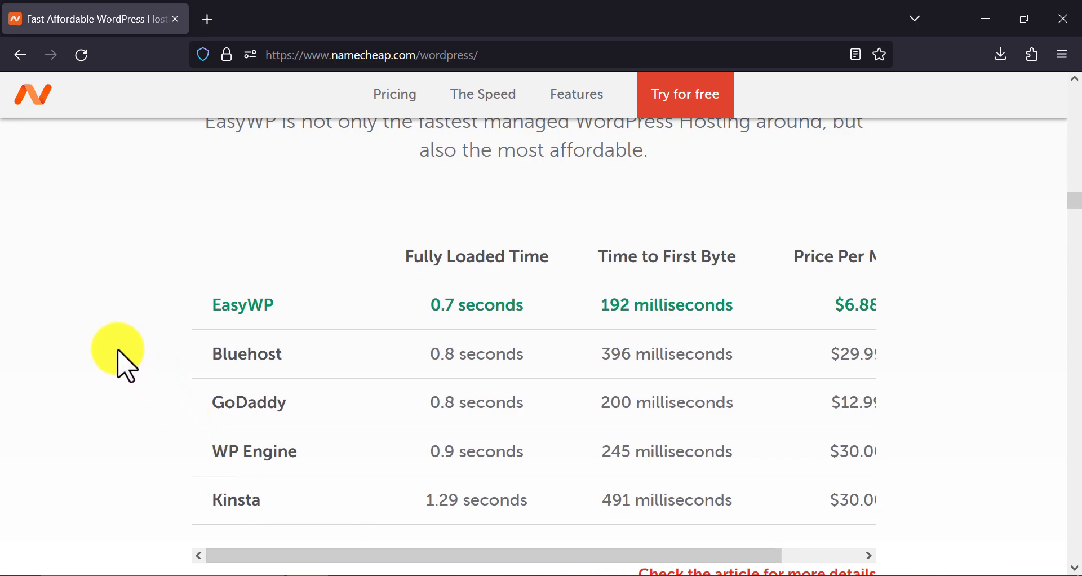
drag(431, 305, 514, 304)
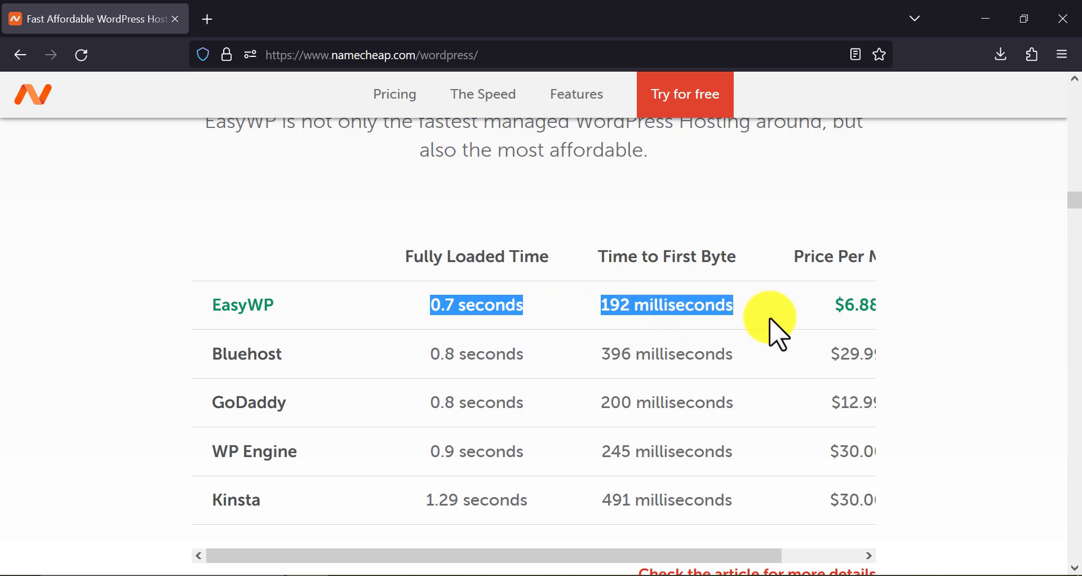
scroll(right, 3)
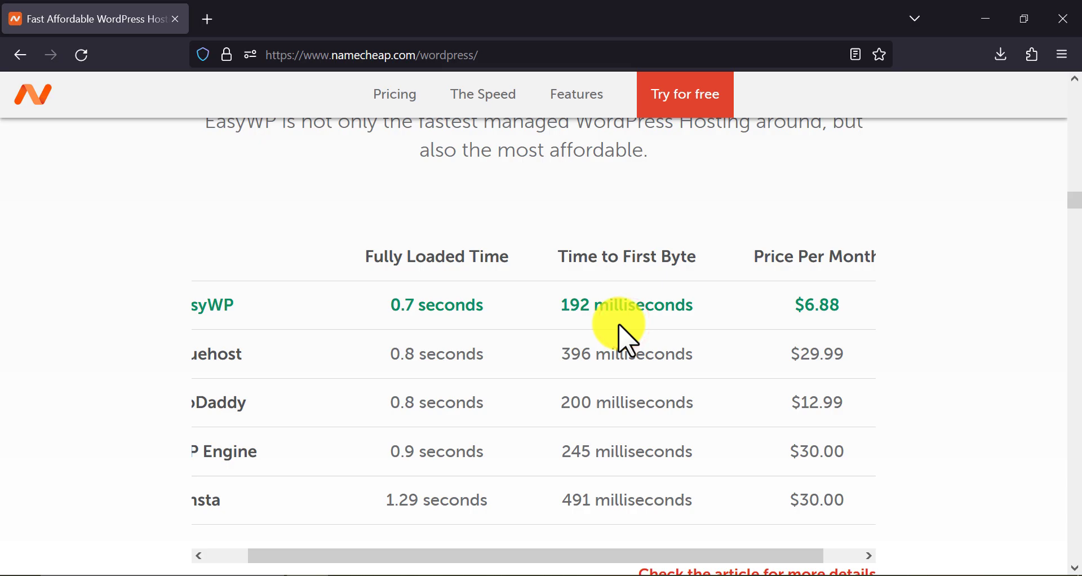
- Start the free EasyWP trial from the top navigation bar
scroll(down, 3)
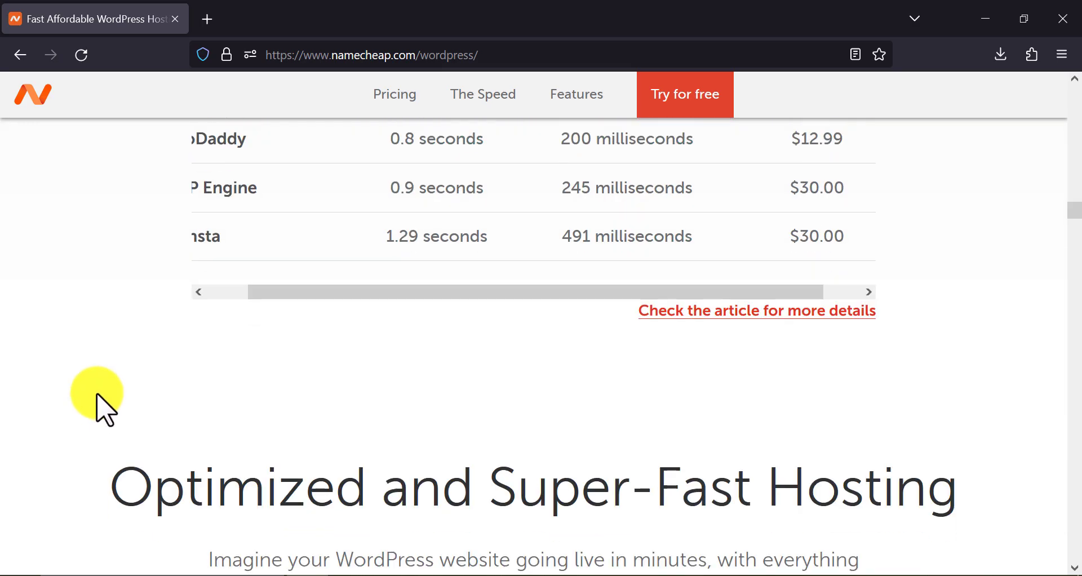
scroll(down, 3)
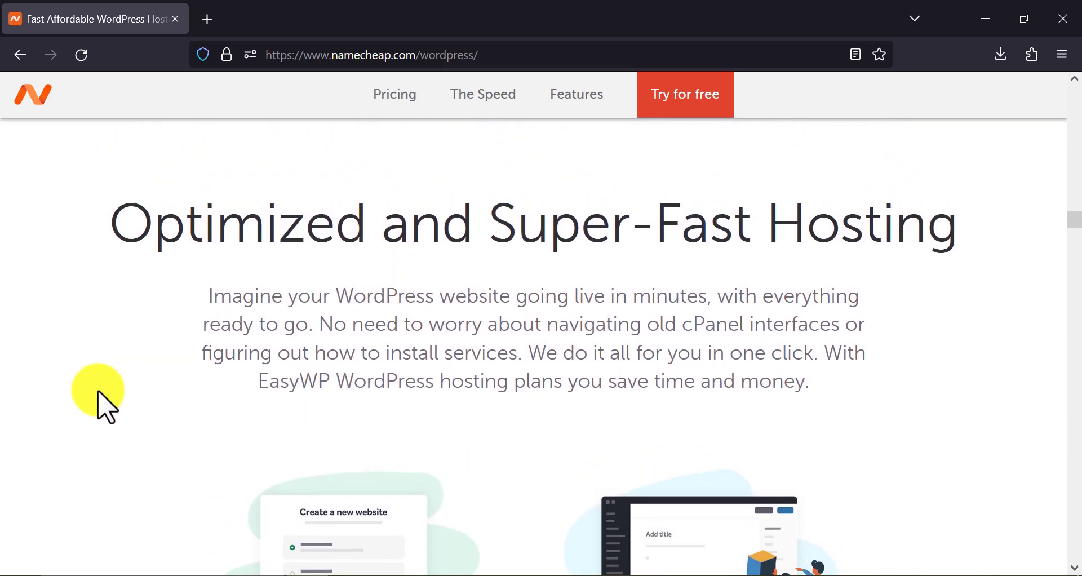
scroll(down, 3)
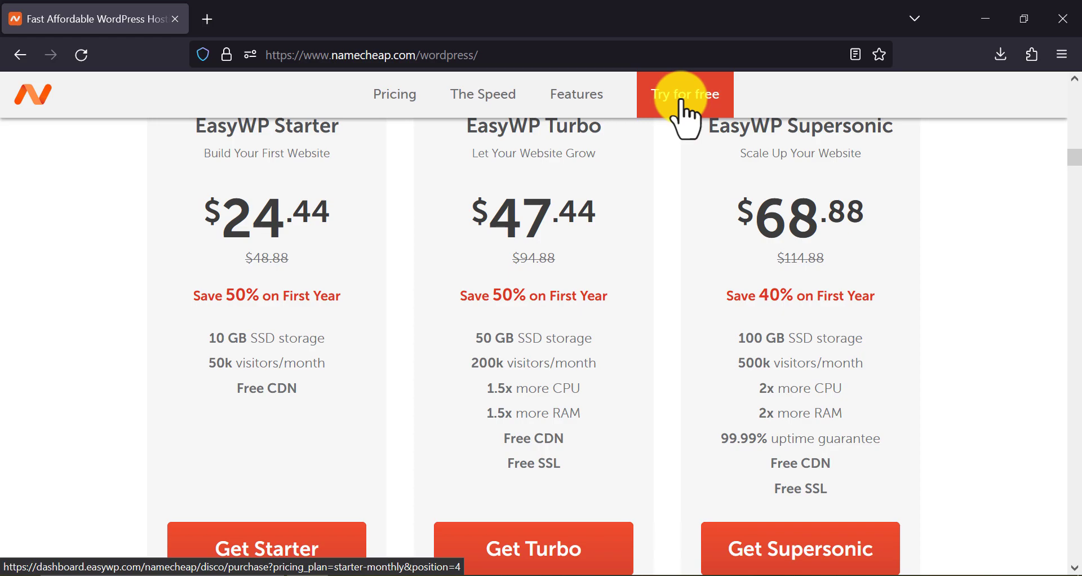
click(685, 95)
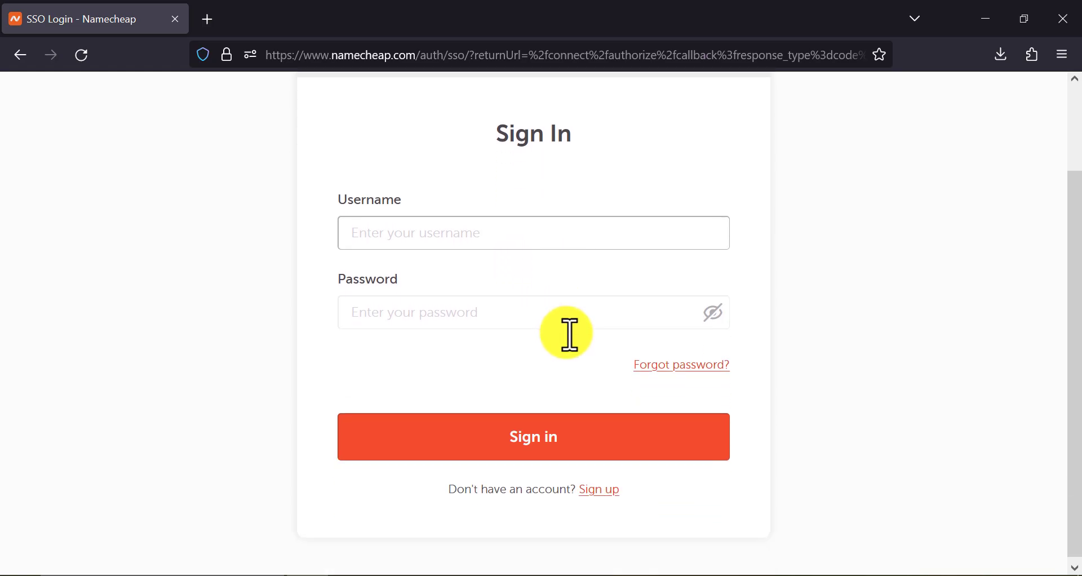
- Submit a new Namecheap account with first name Wp and last name Wiki
click(598, 489)
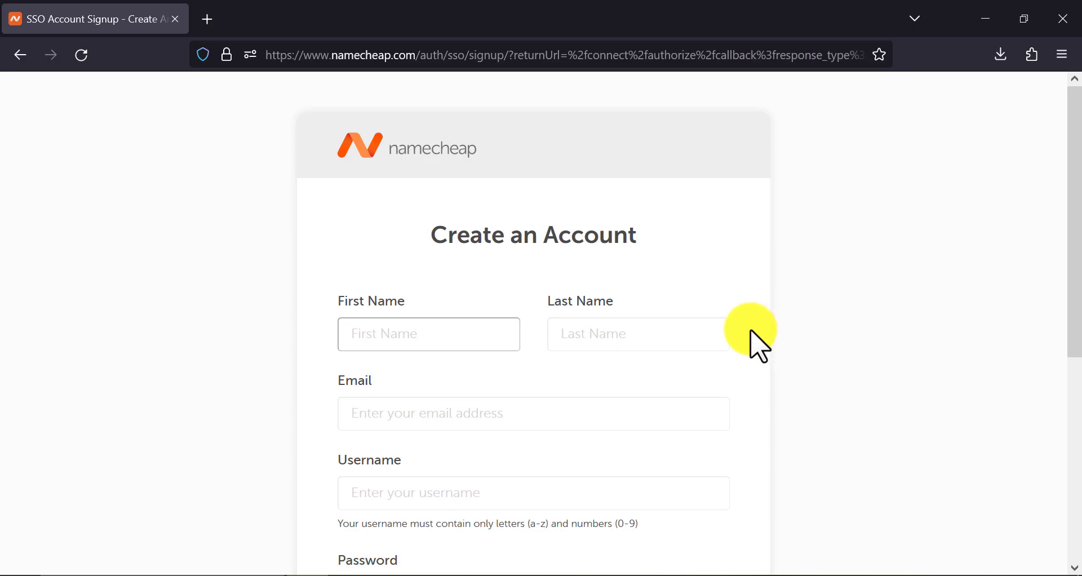
text(Wp)
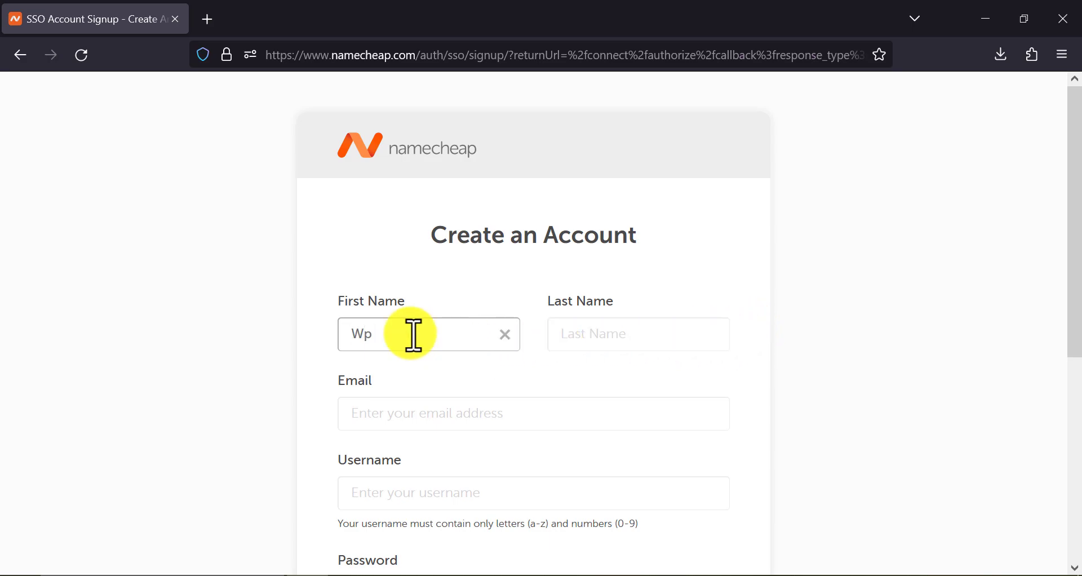
click(638, 333)
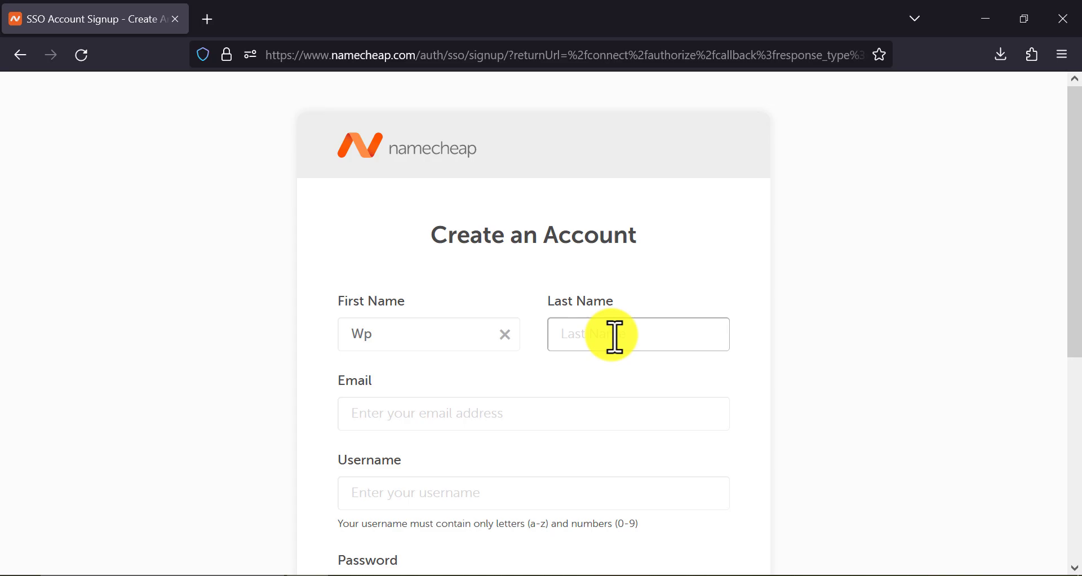
text(Wiki)
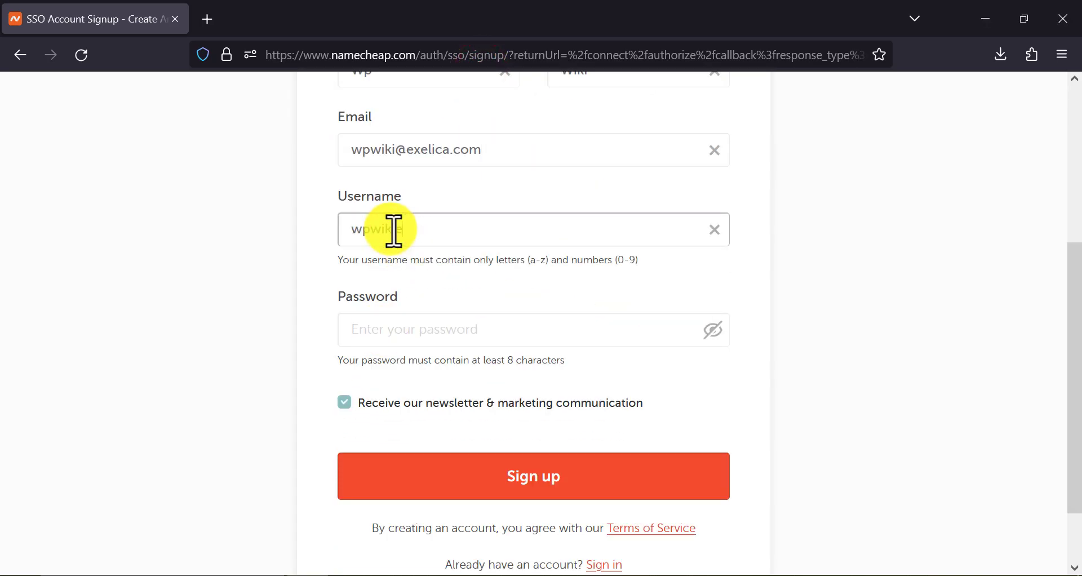
click(532, 476)
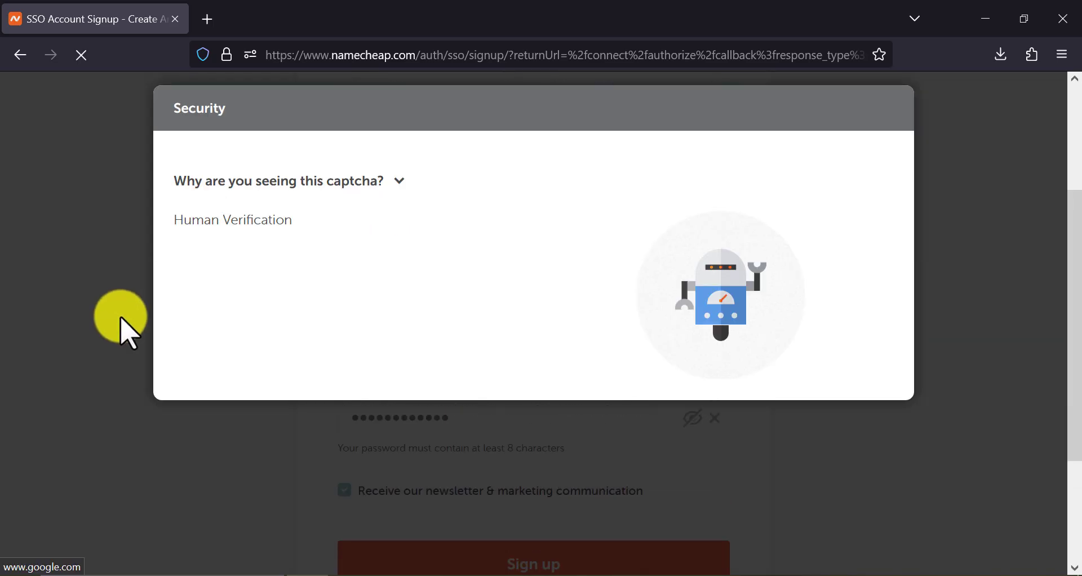
- Pass the reCAPTCHA bus-image check and complete the signup
click(195, 283)
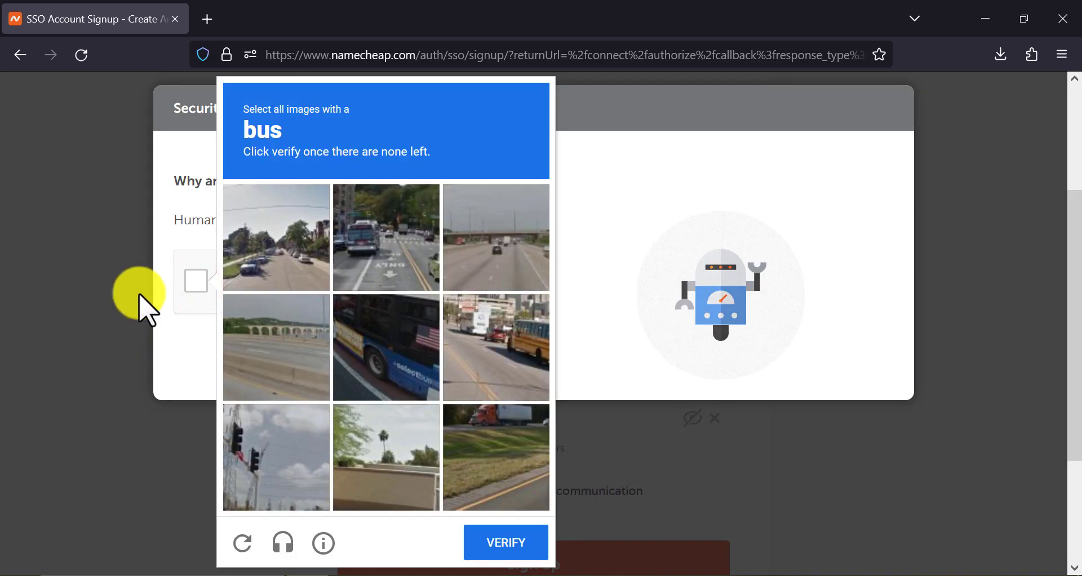
click(505, 543)
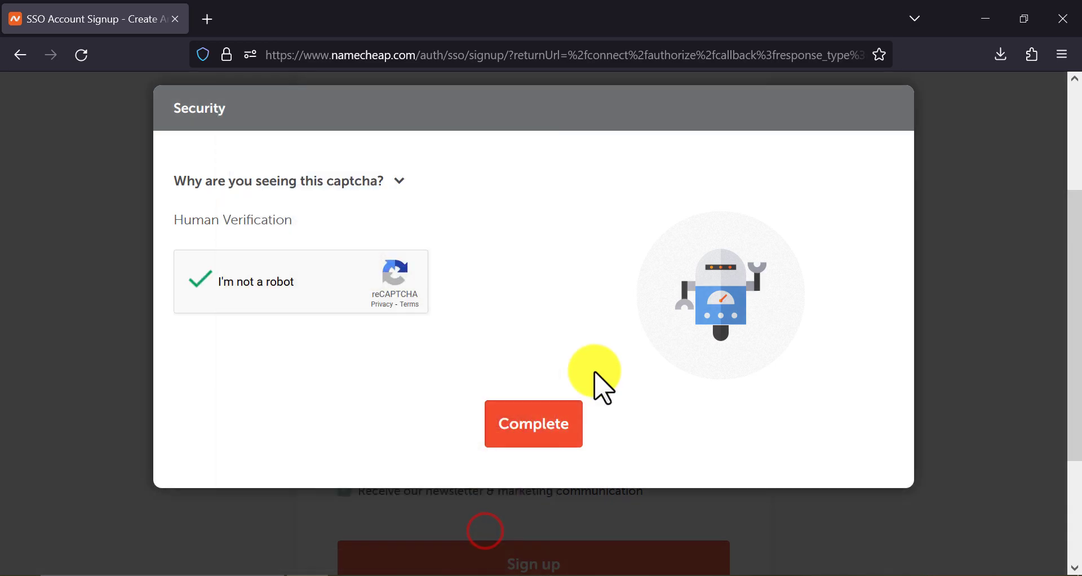
click(533, 424)
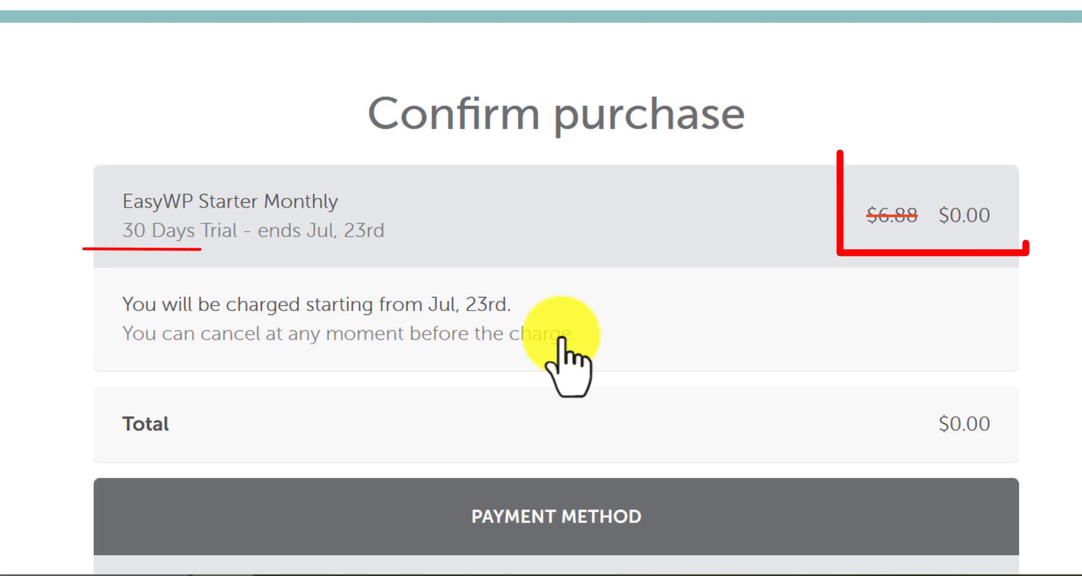
- Open the Add Payment Method dropdown on the $0.00 EasyWP trial checkout
scroll(down, 3)
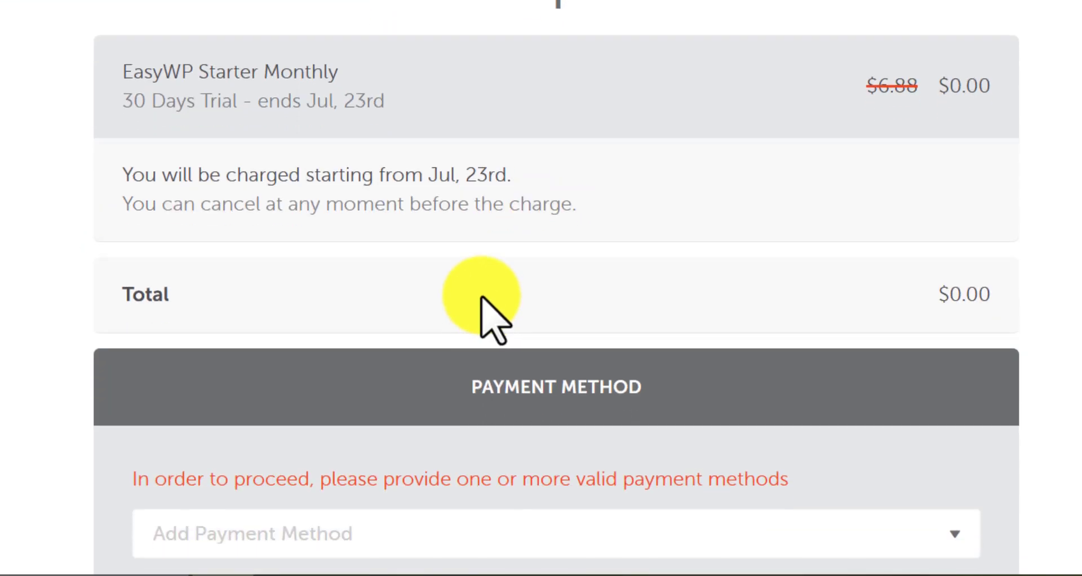
scroll(up, 3)
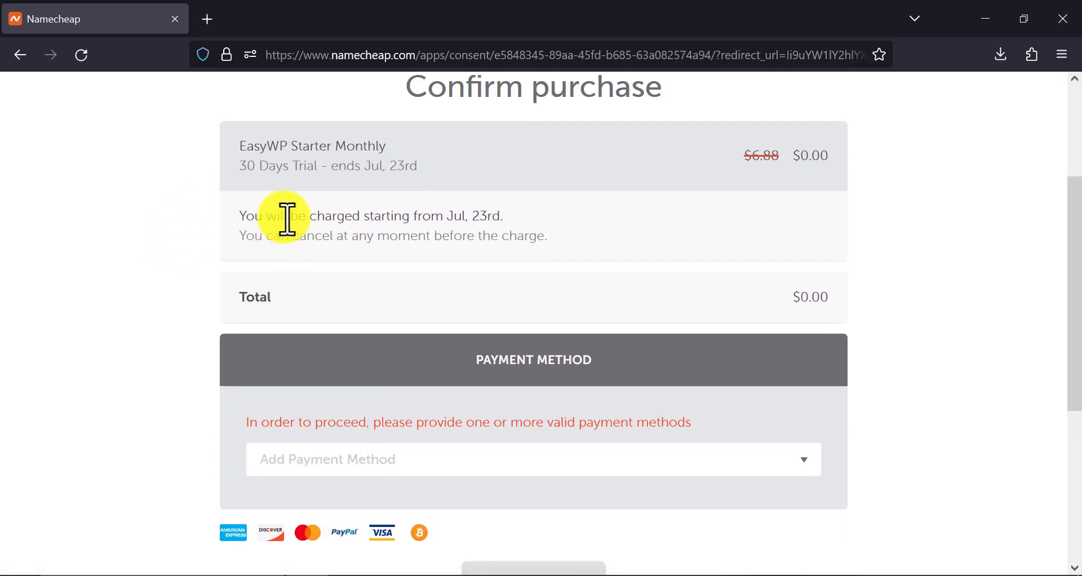
scroll(down, 3)
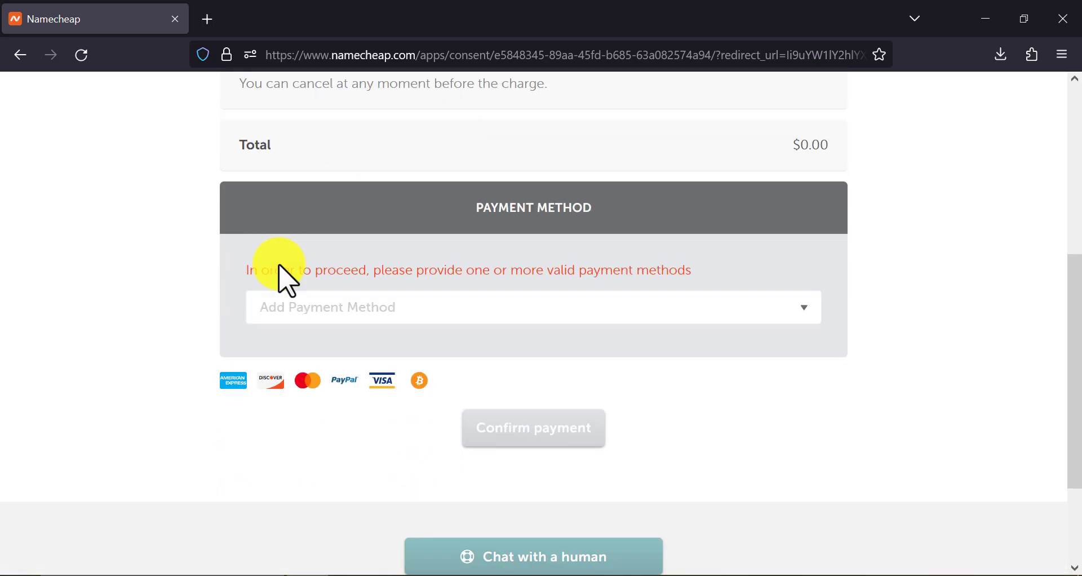
click(532, 307)
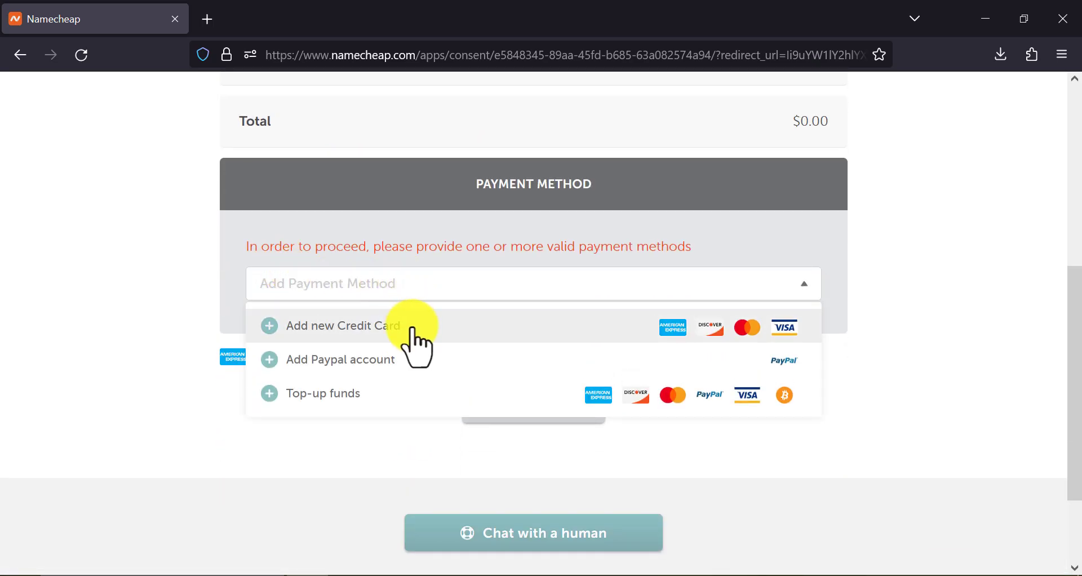
- Choose Add new Credit Card to reveal the blank card form
click(343, 326)
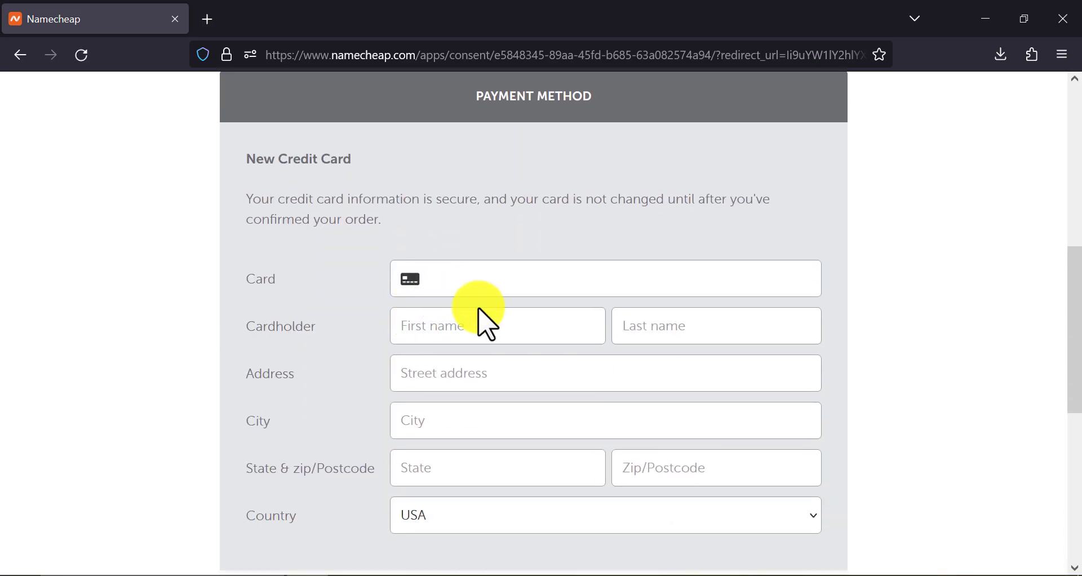
scroll(down, 3)
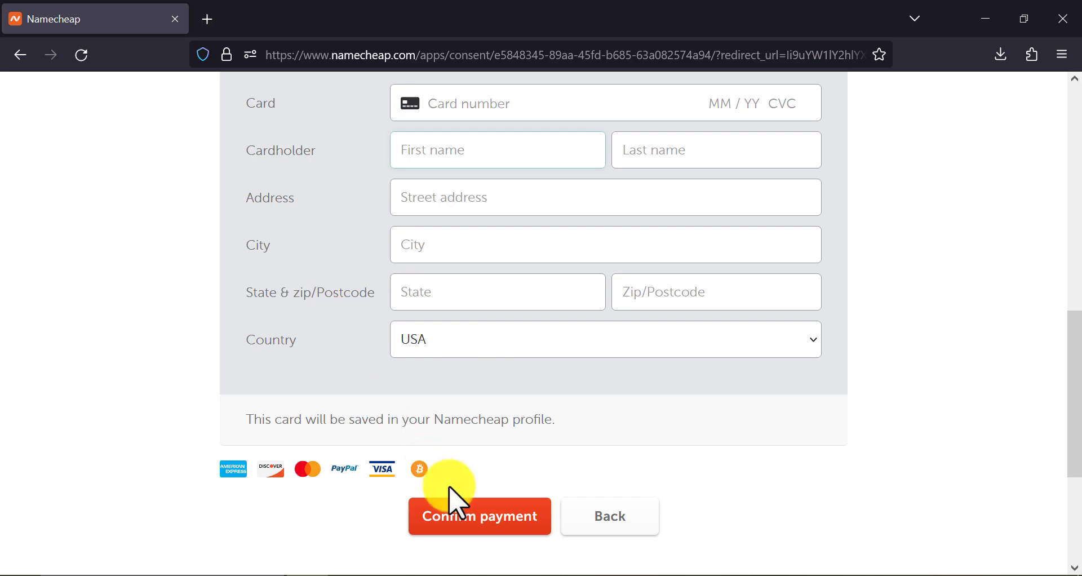
mouse_move(417, 552)
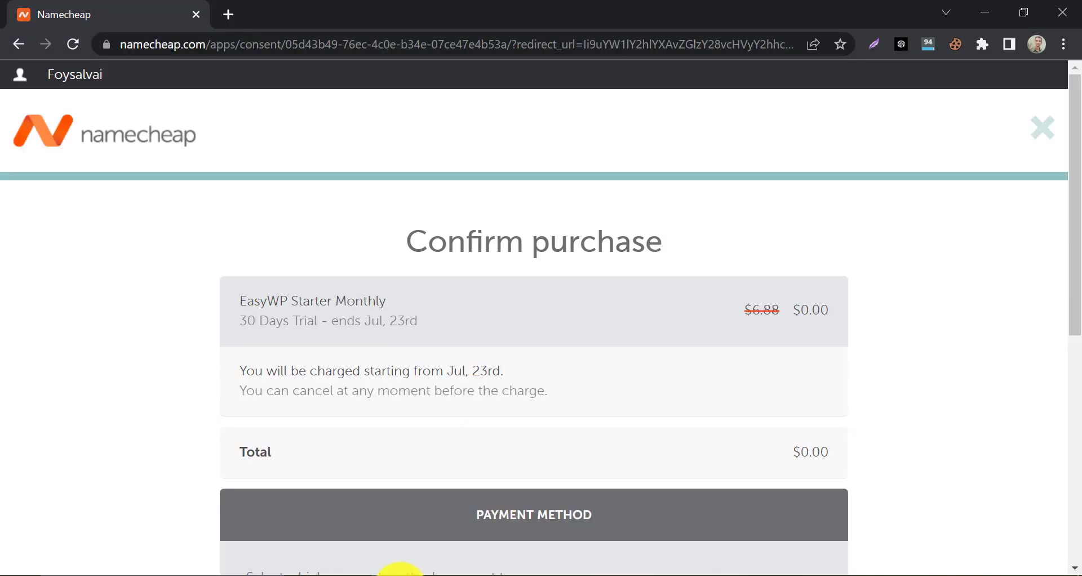
scroll(down, 3)
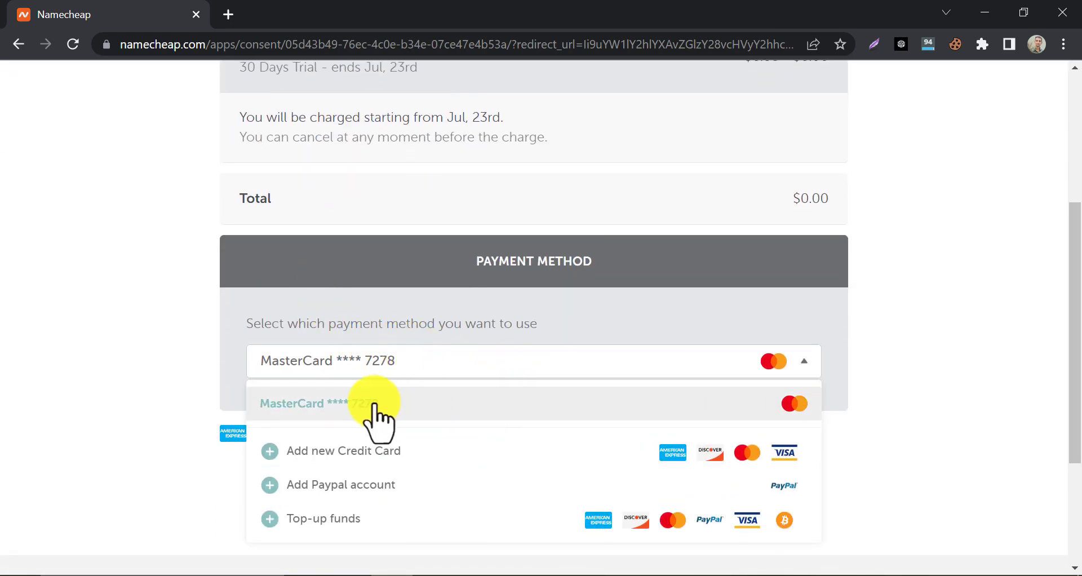
click(376, 403)
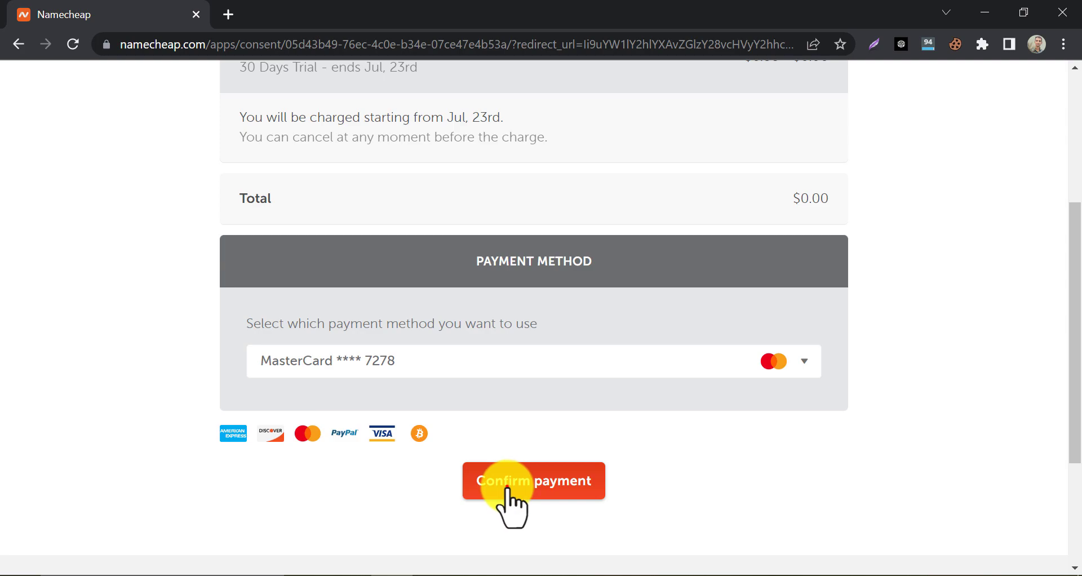
click(532, 481)
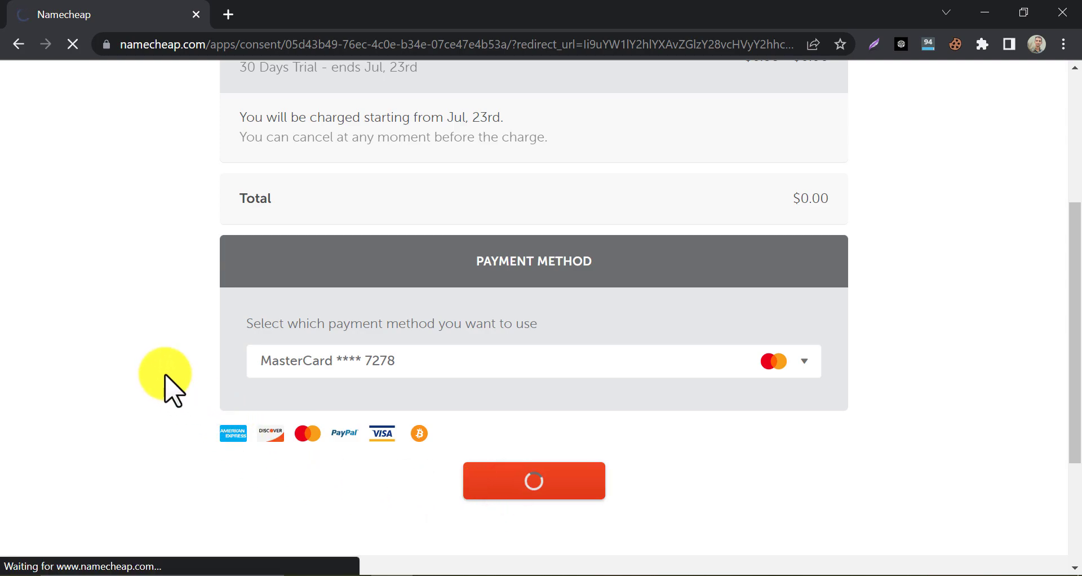
click(534, 480)
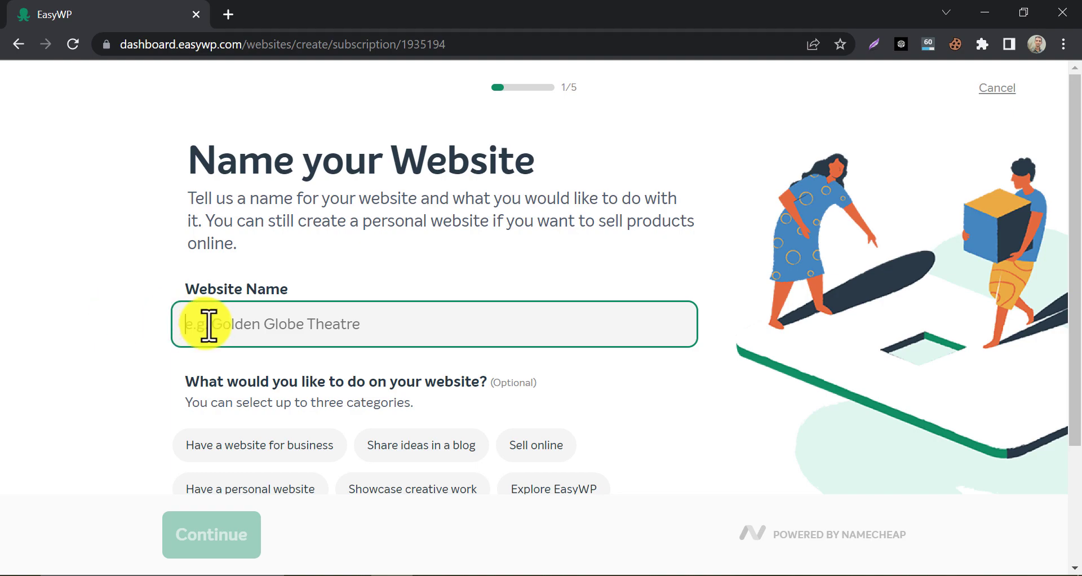
- Enter wpwiki as the website name and continue
text(wpwiki)
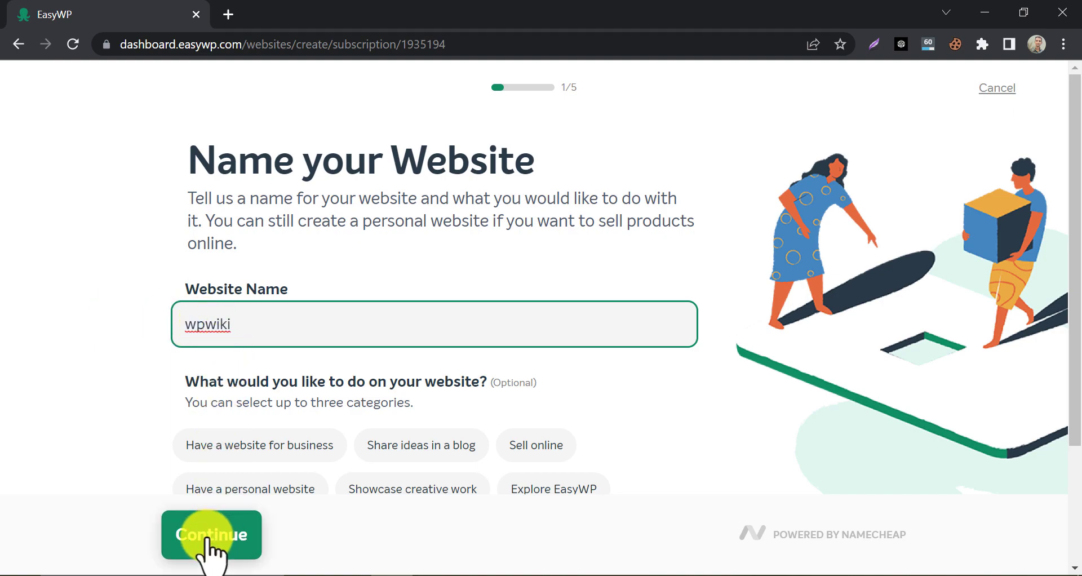
click(212, 535)
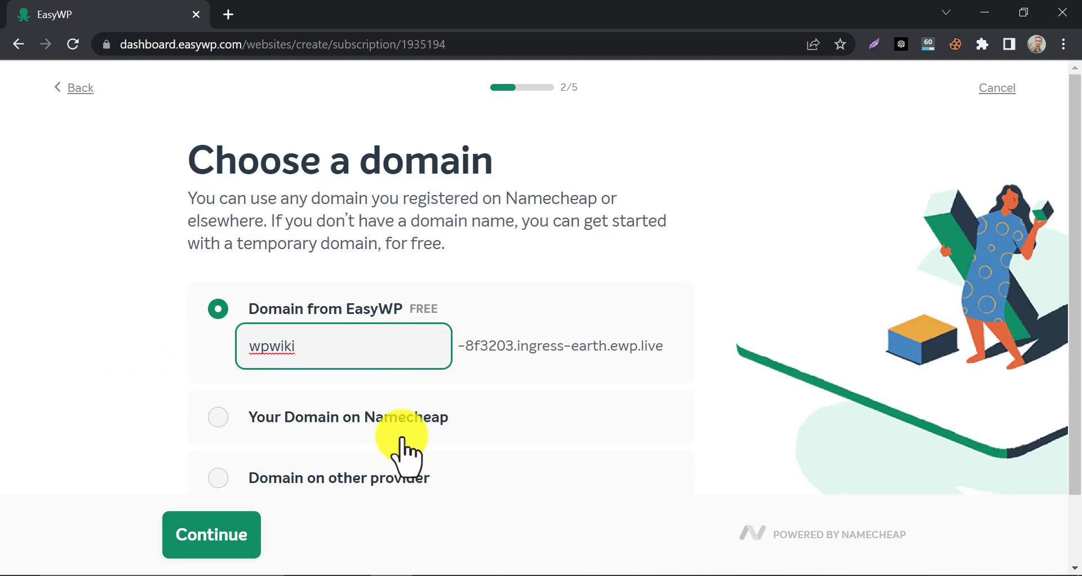
- Compare Namecheap and external domain options, then keep the free EasyWP subdomain
scroll(down, 3)
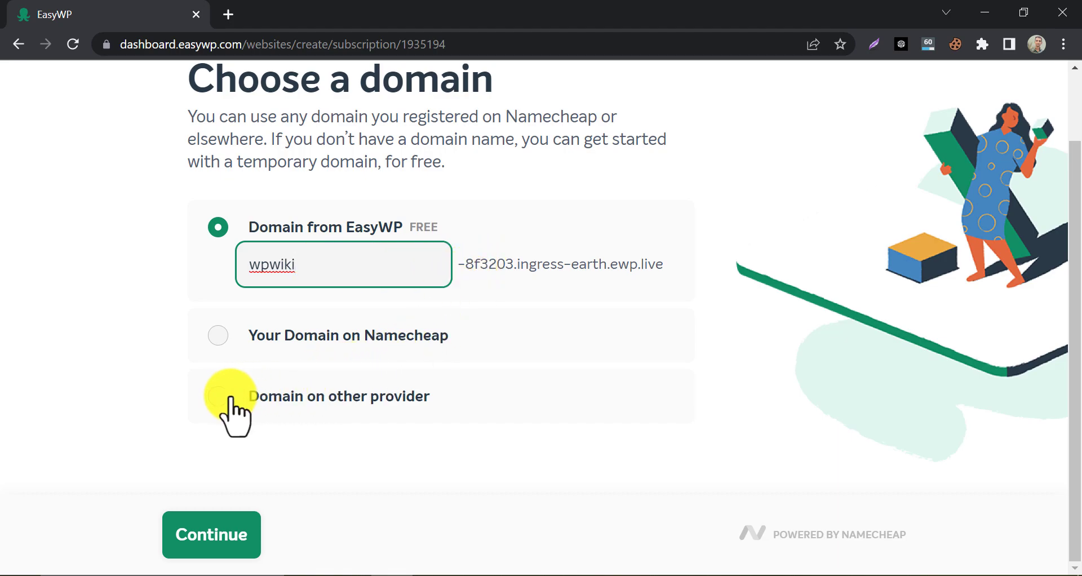
click(218, 335)
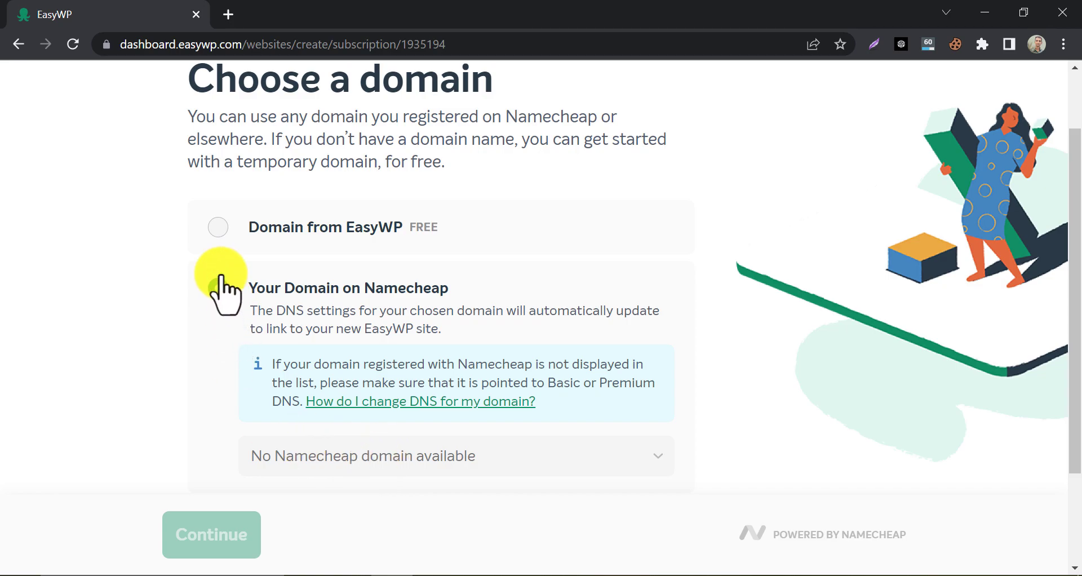
click(217, 348)
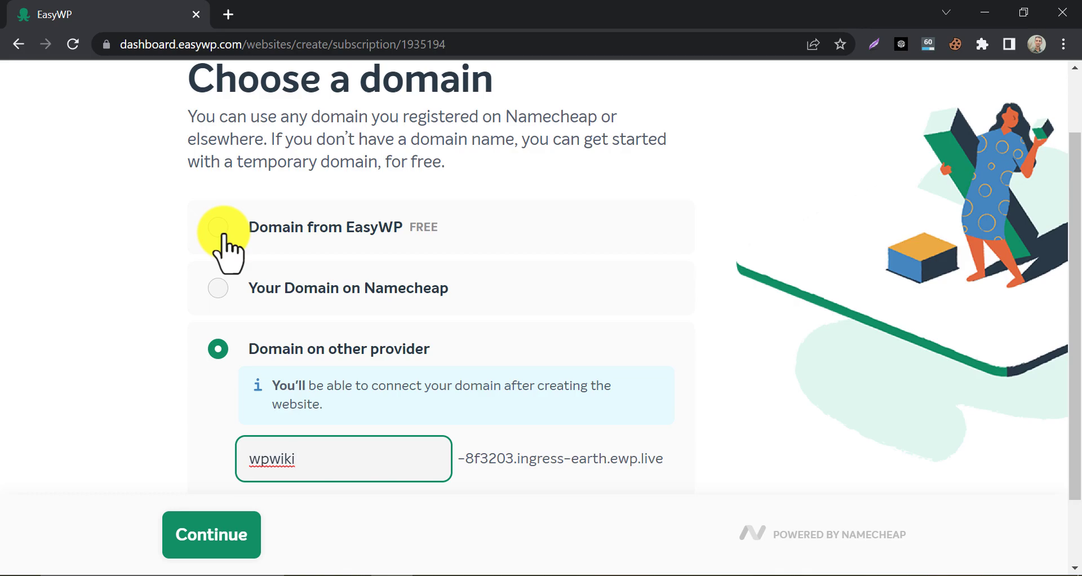
click(211, 535)
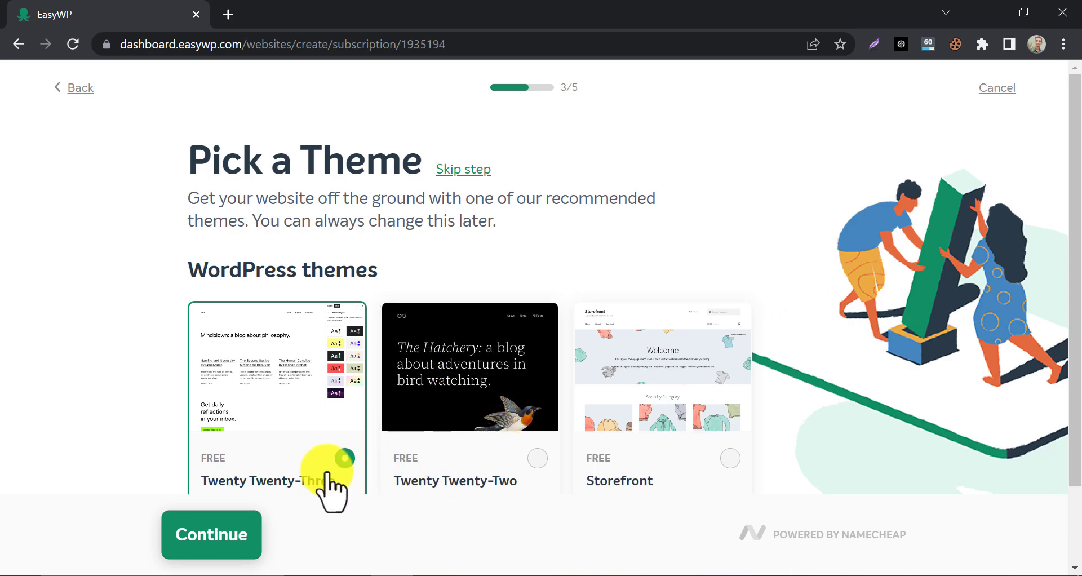
- Skip theme selection and add no plugins, reaching the Review Details page
click(211, 535)
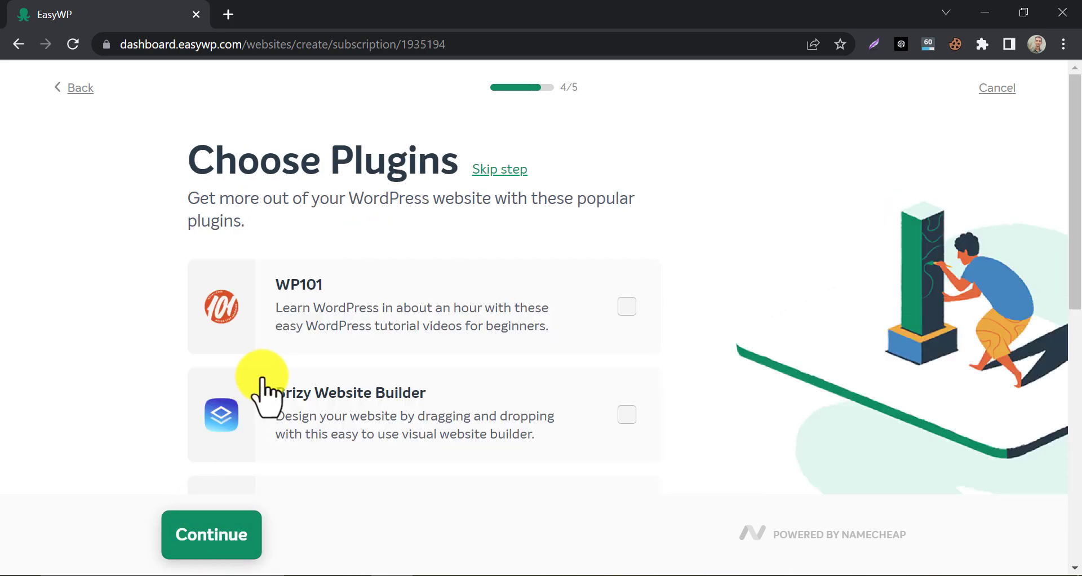
scroll(down, 3)
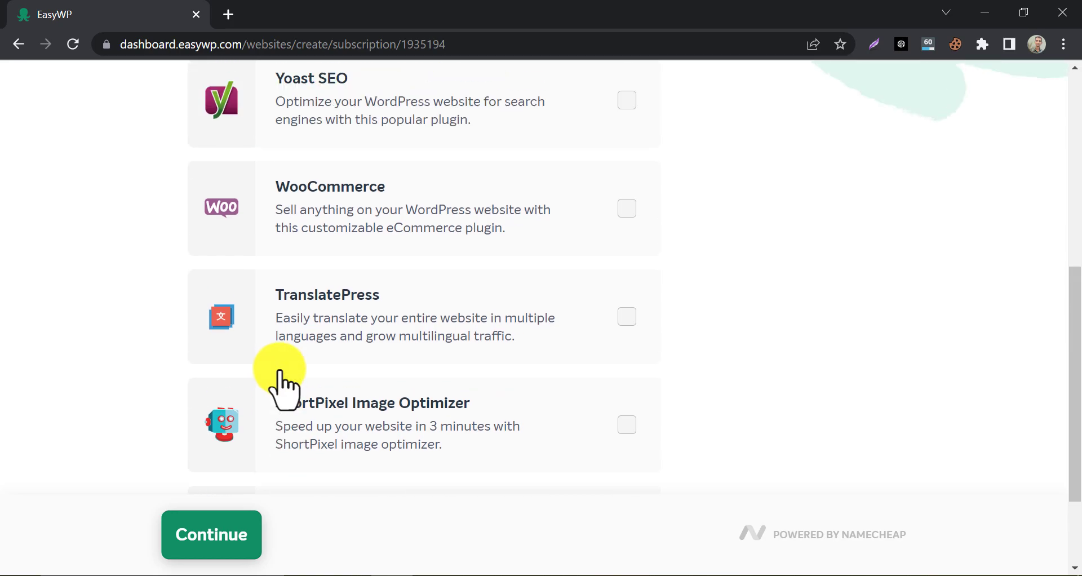
click(212, 535)
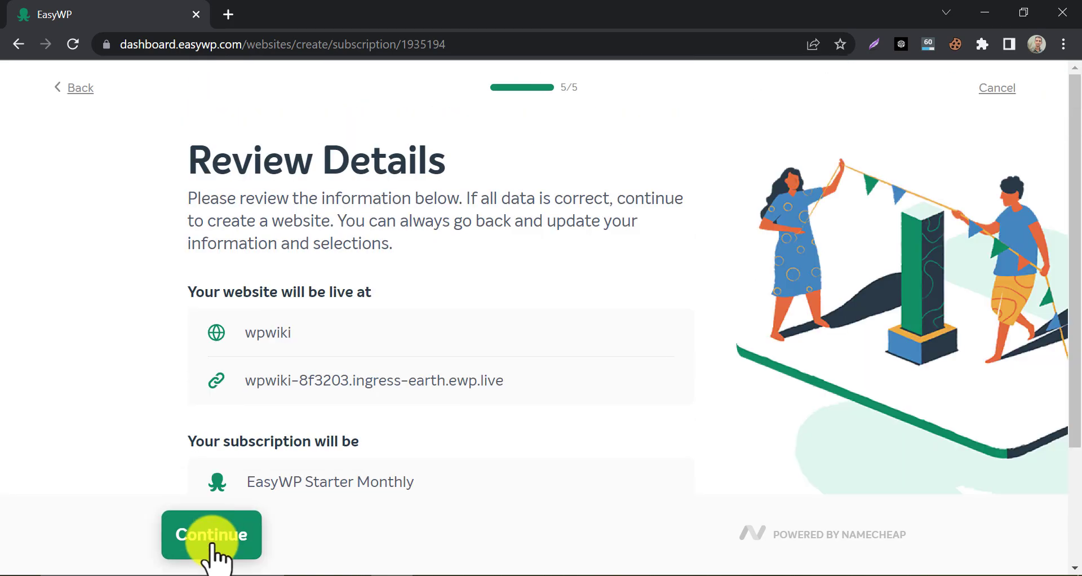
scroll(down, 3)
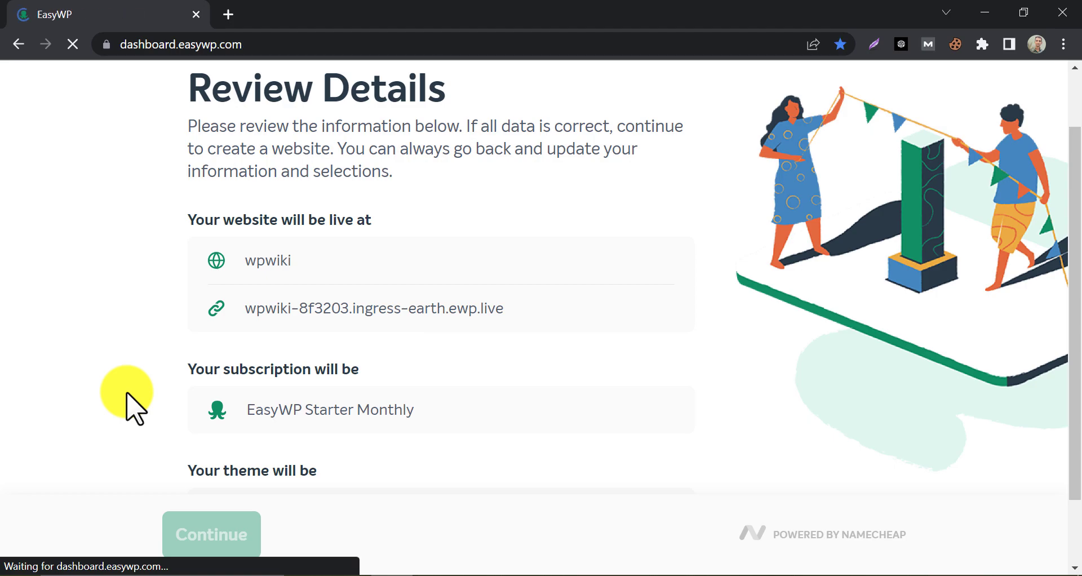
- Submit the wpwiki site and open its live address in a new tab
click(212, 534)
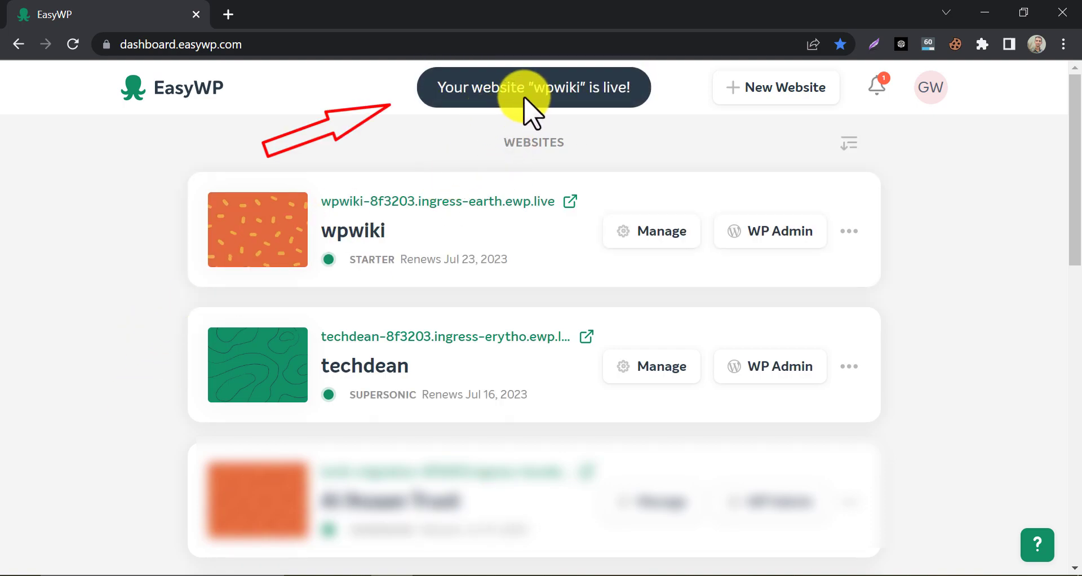
click(439, 201)
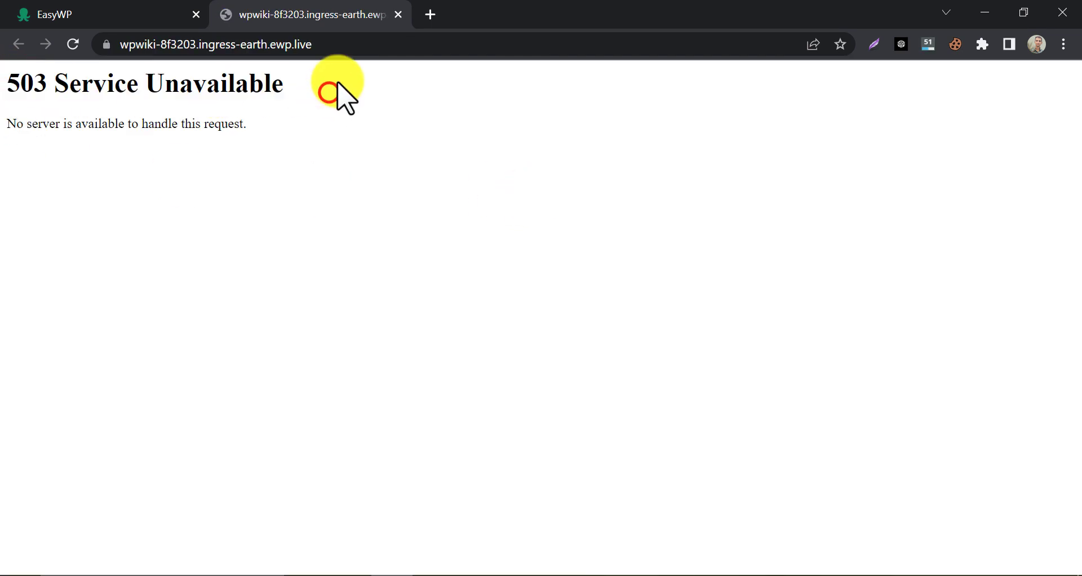
click(103, 15)
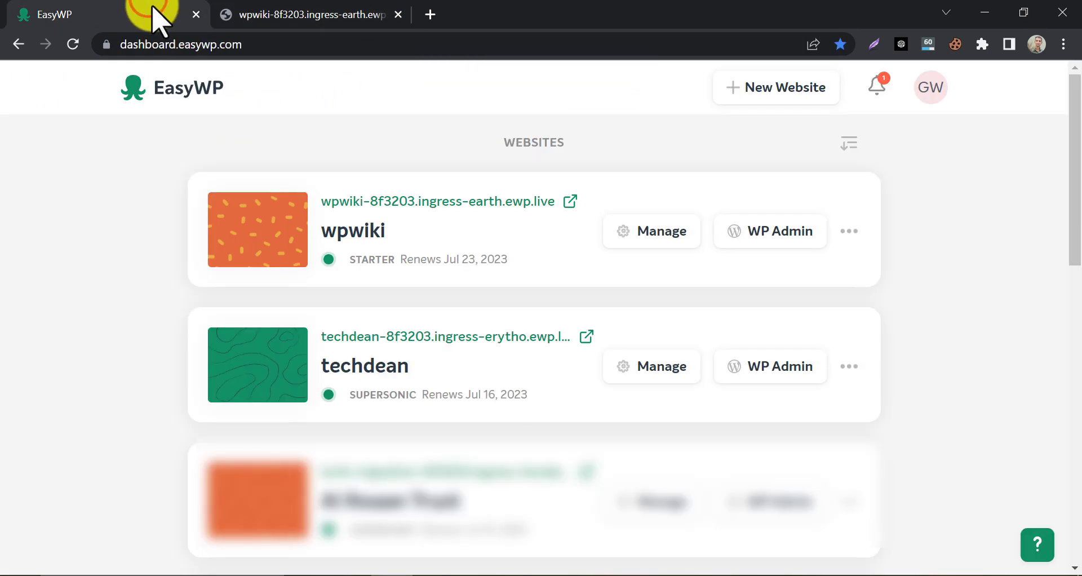
mouse_move(219, 116)
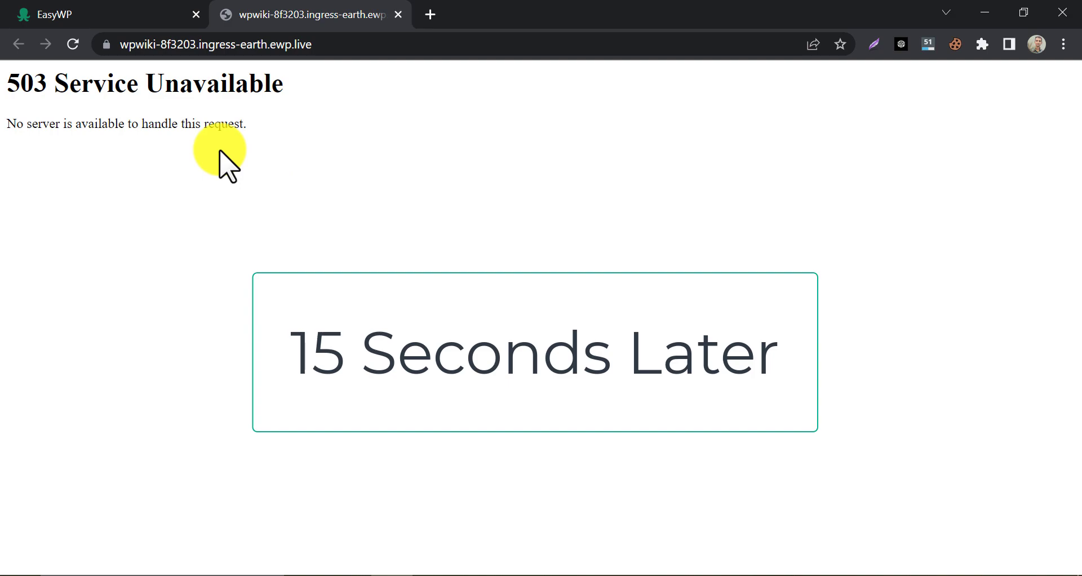
mouse_move(276, 128)
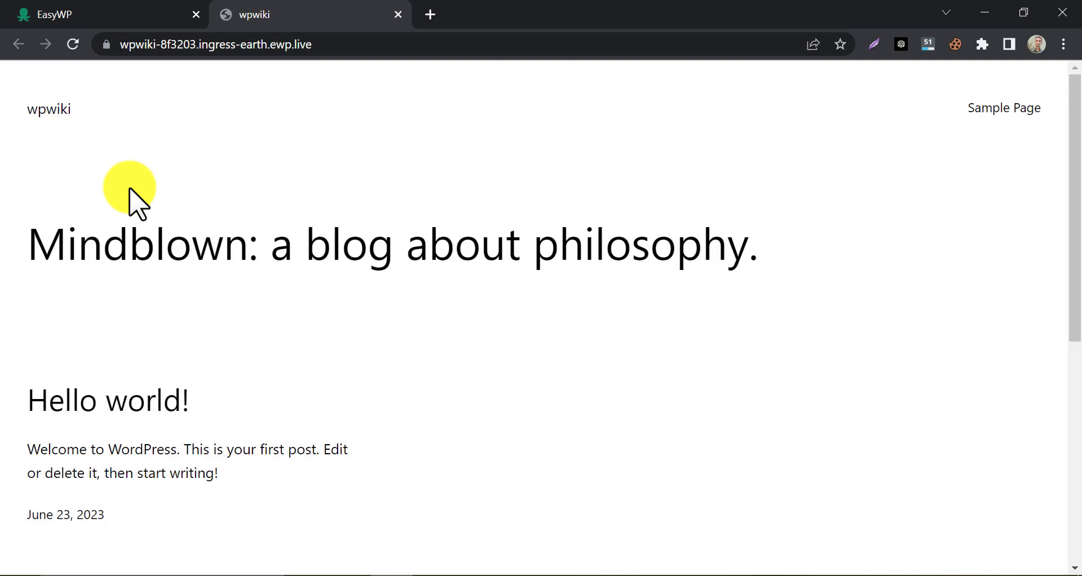
mouse_move(179, 110)
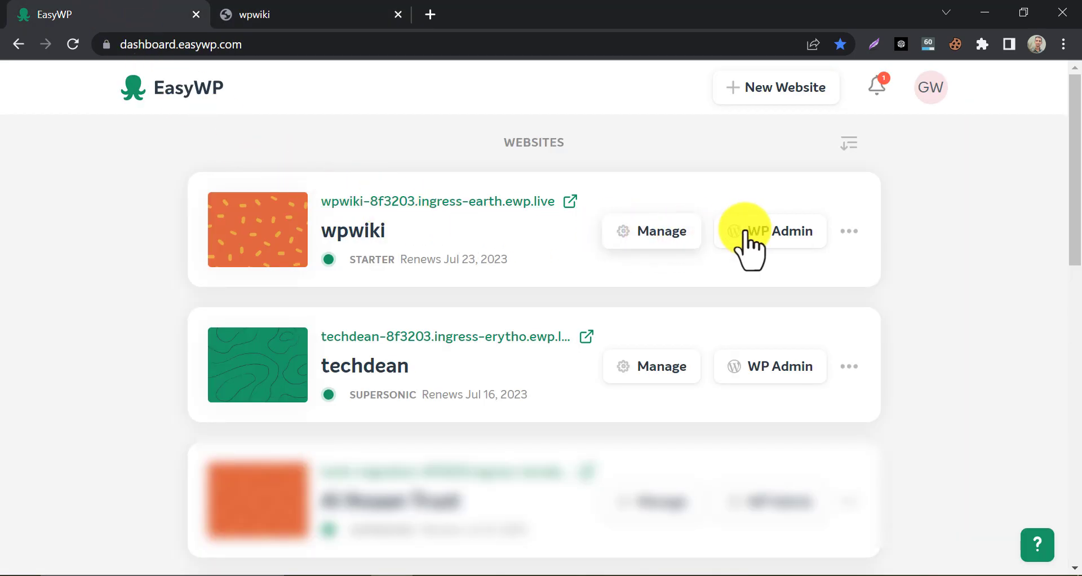
- Open wpwiki's WP Admin, view the front page logged in, then return to EasyWP
click(771, 231)
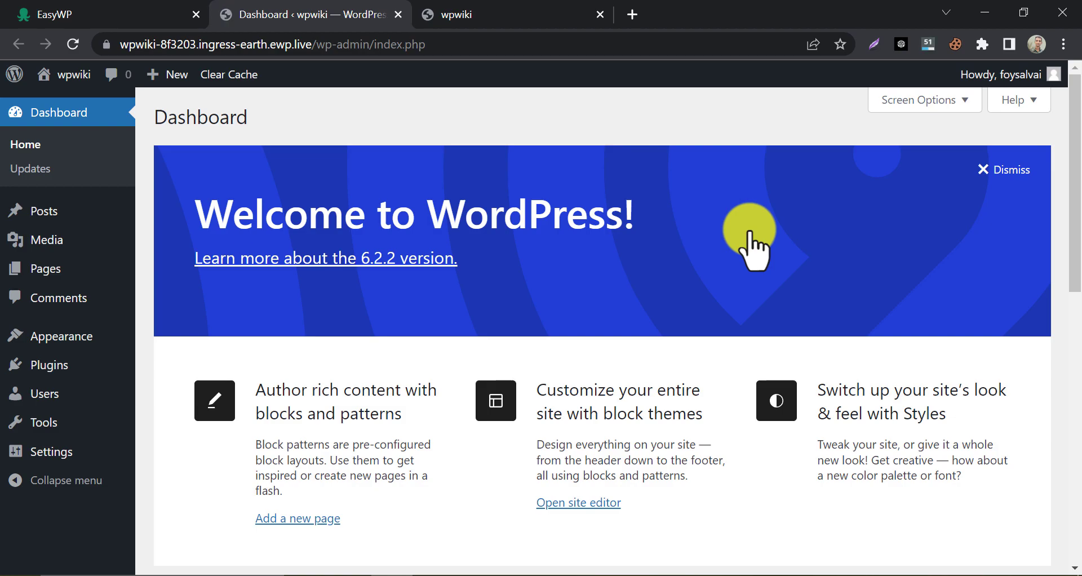
mouse_move(279, 193)
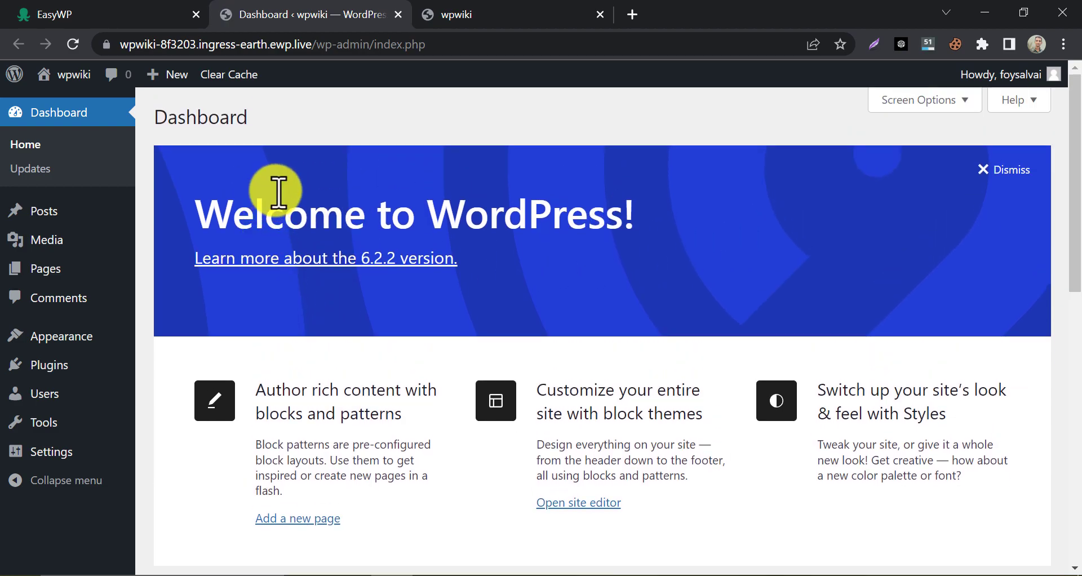
click(514, 14)
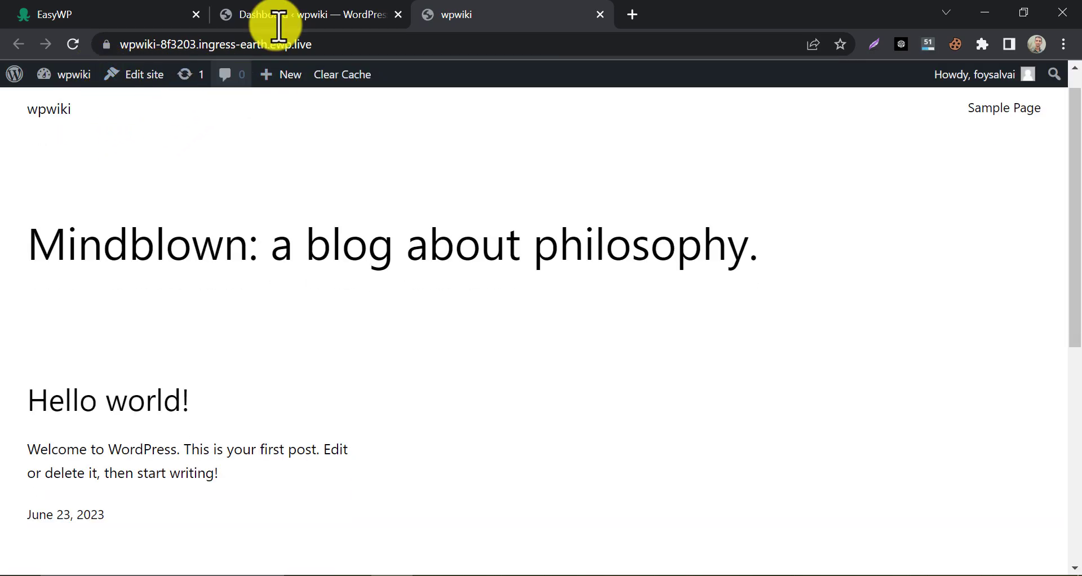
click(49, 15)
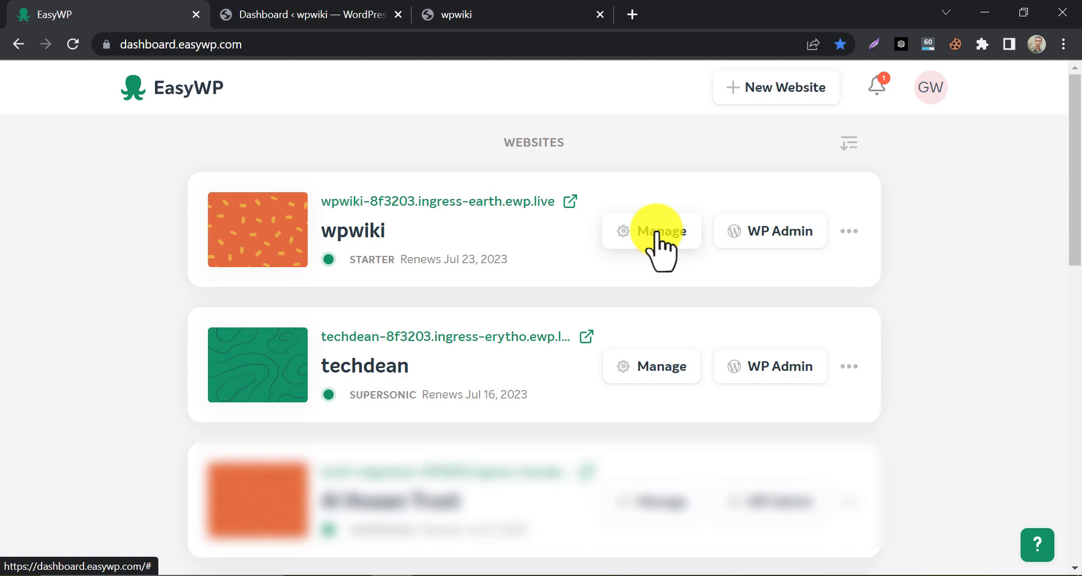
- Open wpwiki's Change Domain page and pick "Domain on another provider"
click(650, 231)
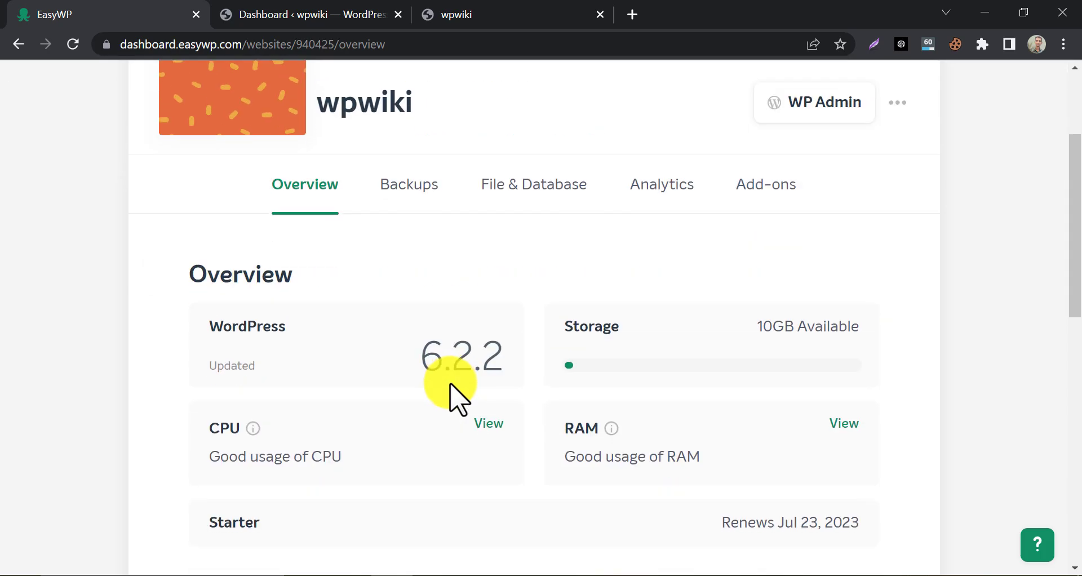
scroll(down, 3)
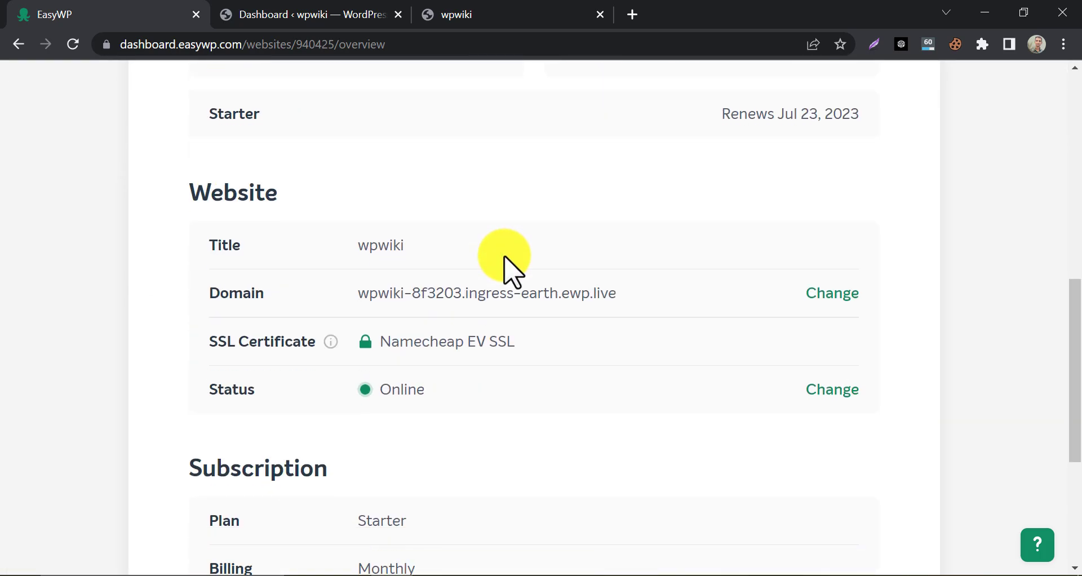
click(832, 293)
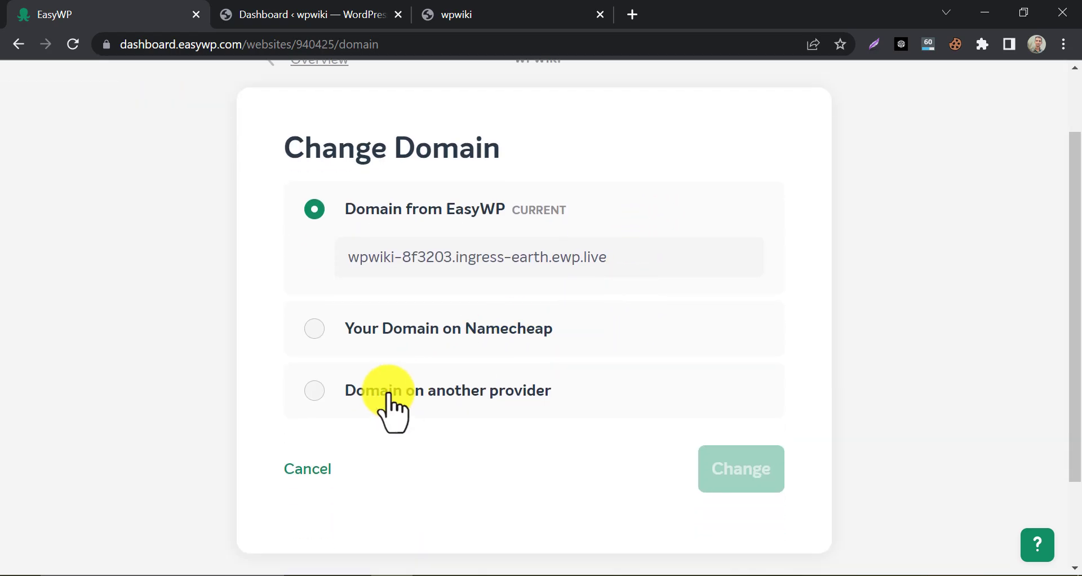
click(314, 390)
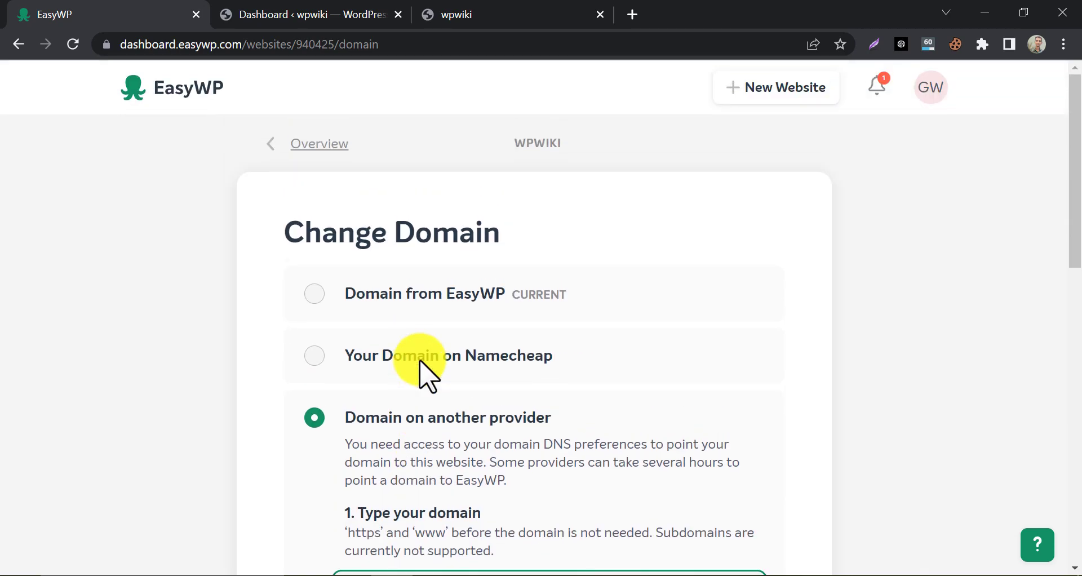
mouse_move(341, 228)
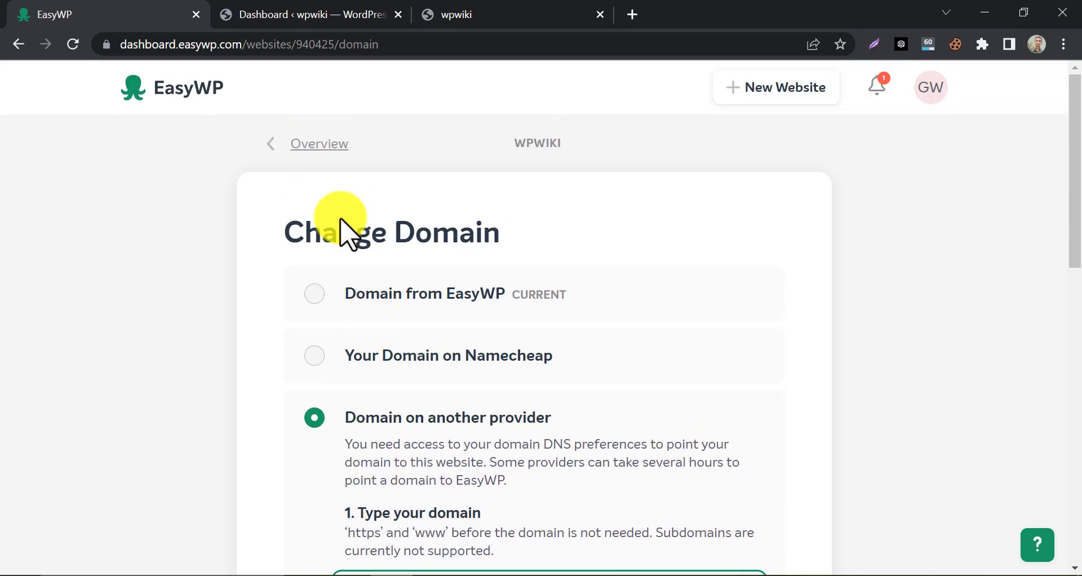
- View the live wpwiki front page, then return to the EasyWP websites list
click(1033, 542)
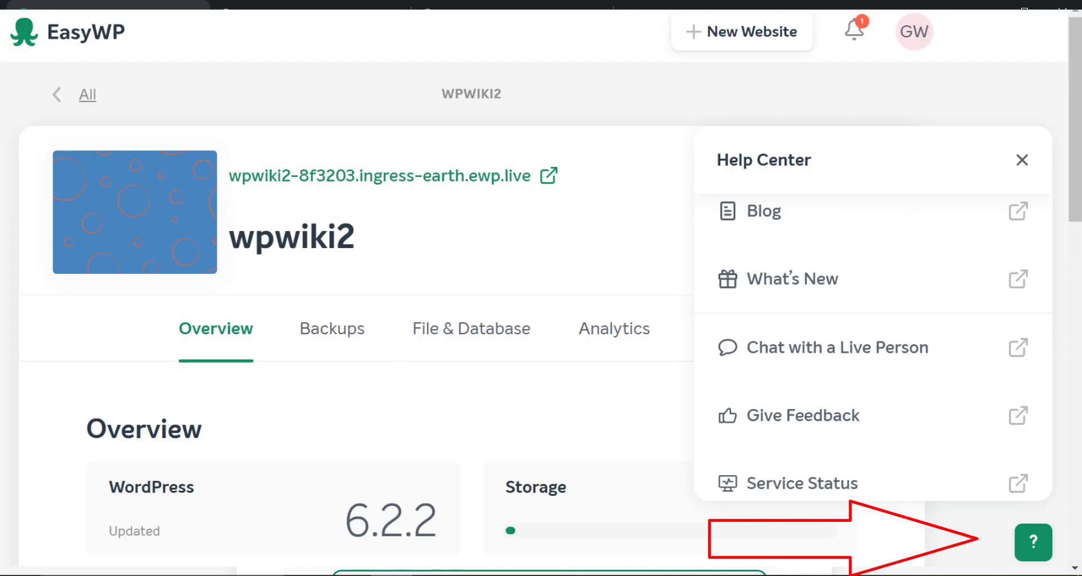
click(837, 347)
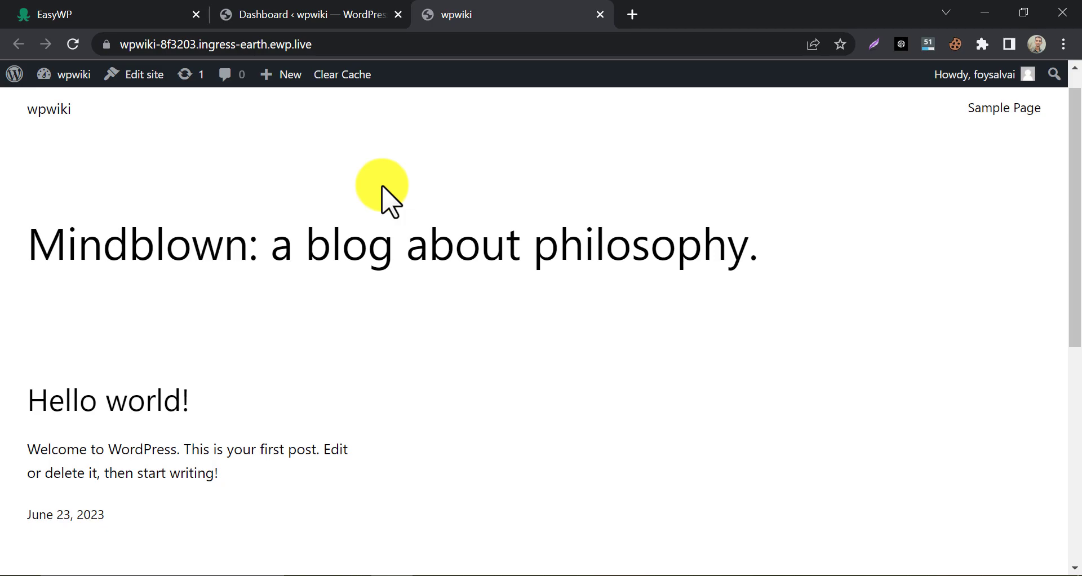
click(104, 15)
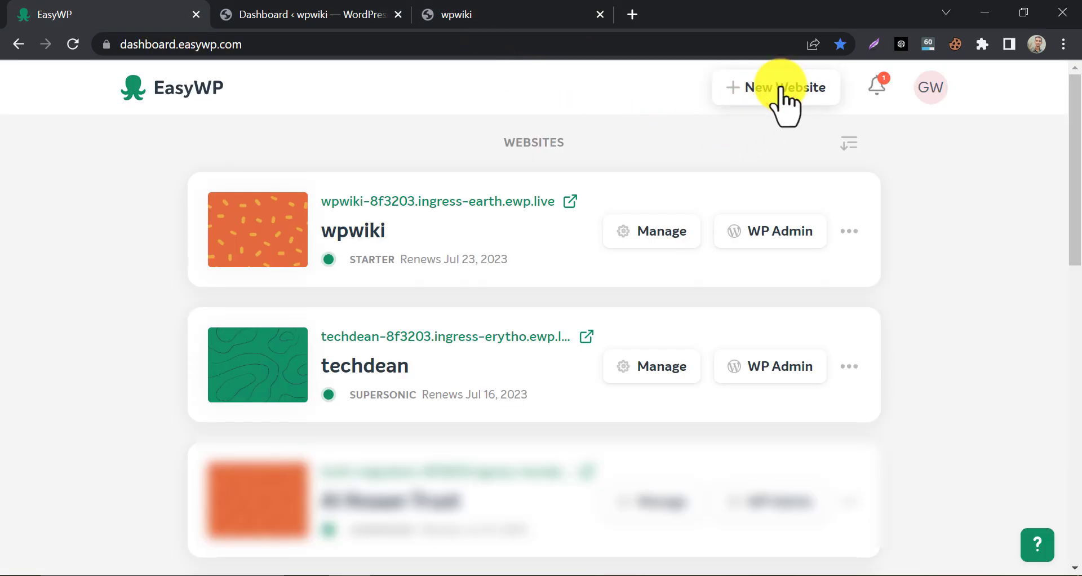
- Start a new website named wpwiki2 and accept the Supersonic Monthly plan
click(776, 87)
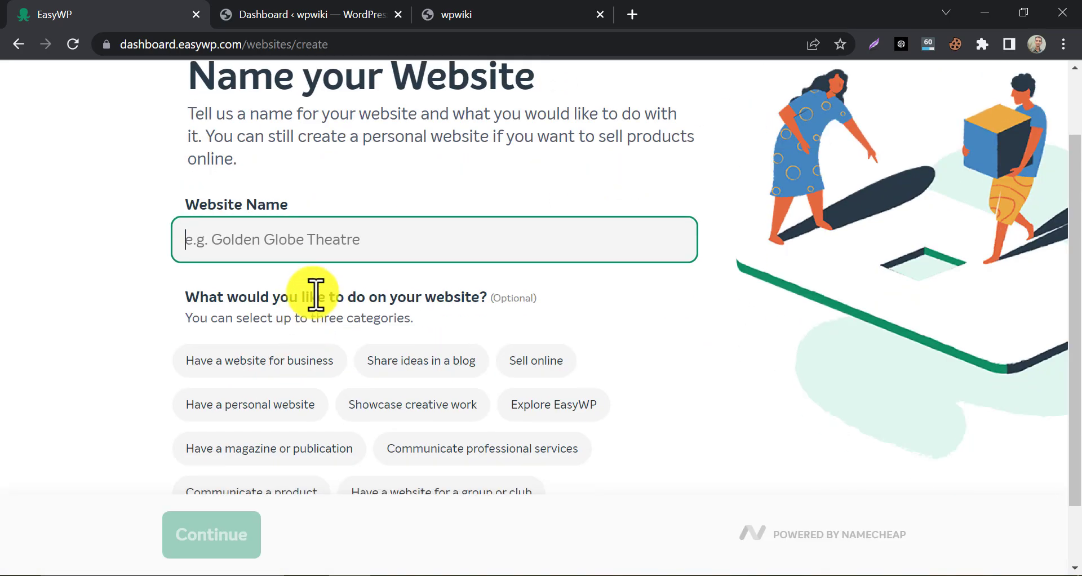
click(211, 535)
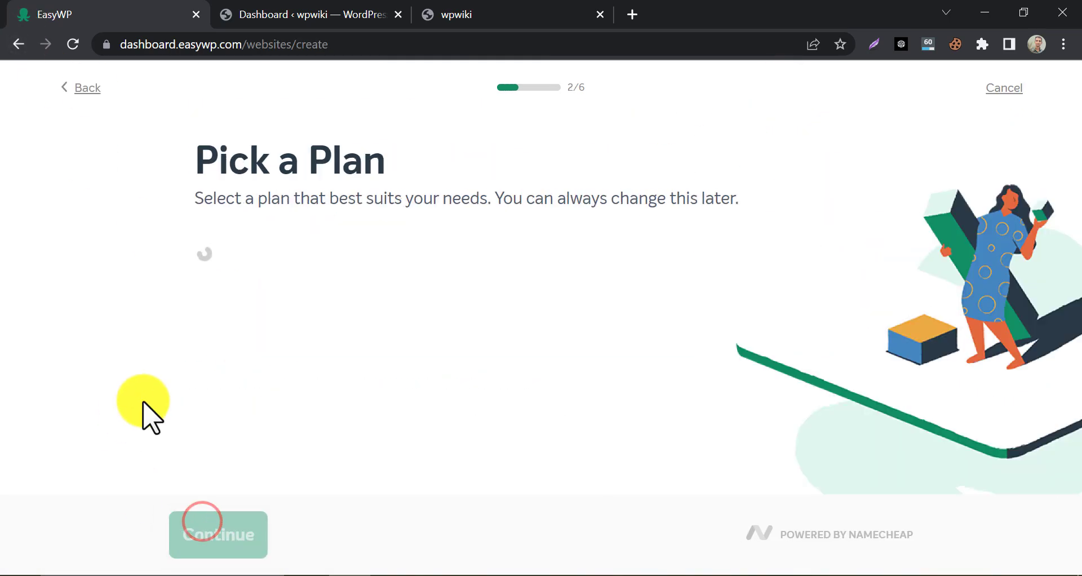
click(217, 534)
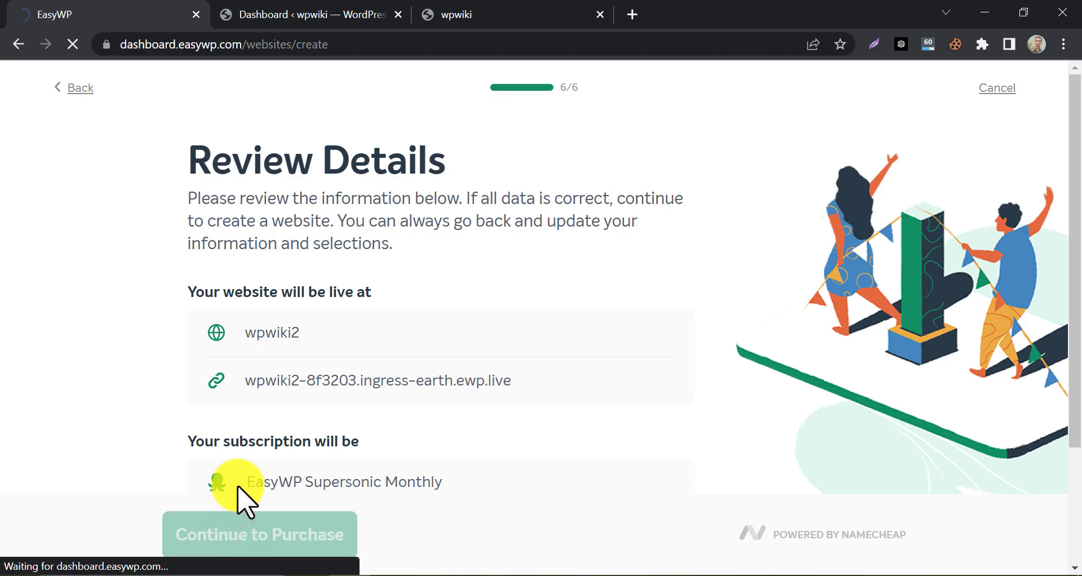
- Check out the wpwiki2 subscription as a $0.00 free trial on Namecheap
click(259, 534)
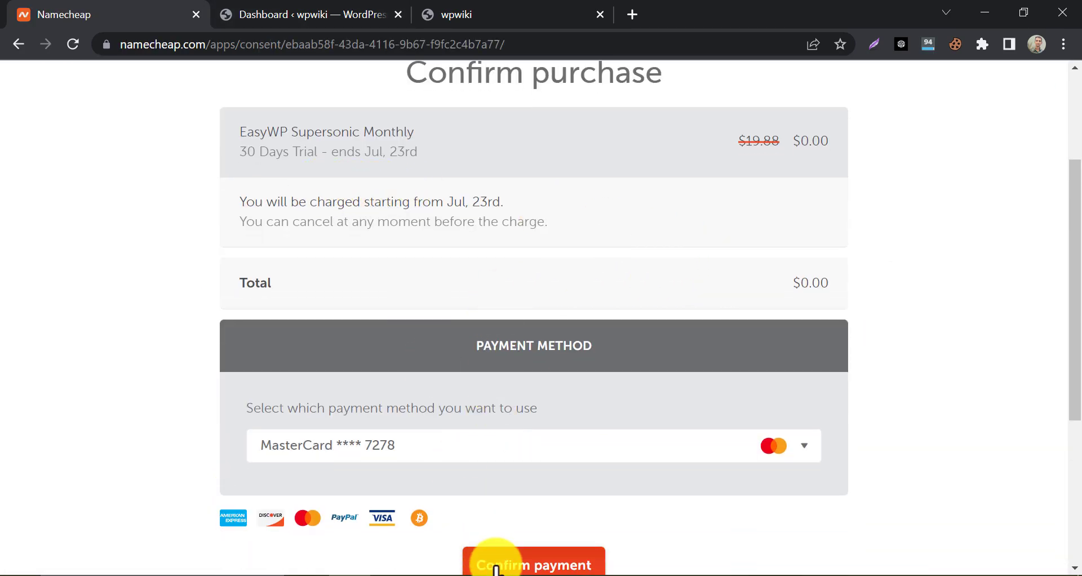
click(533, 562)
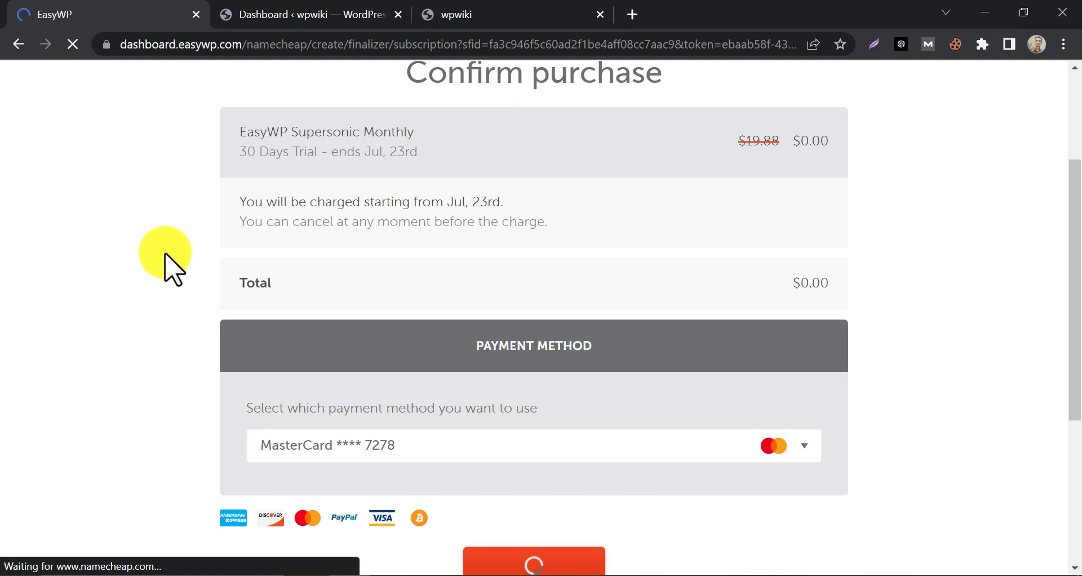
click(532, 561)
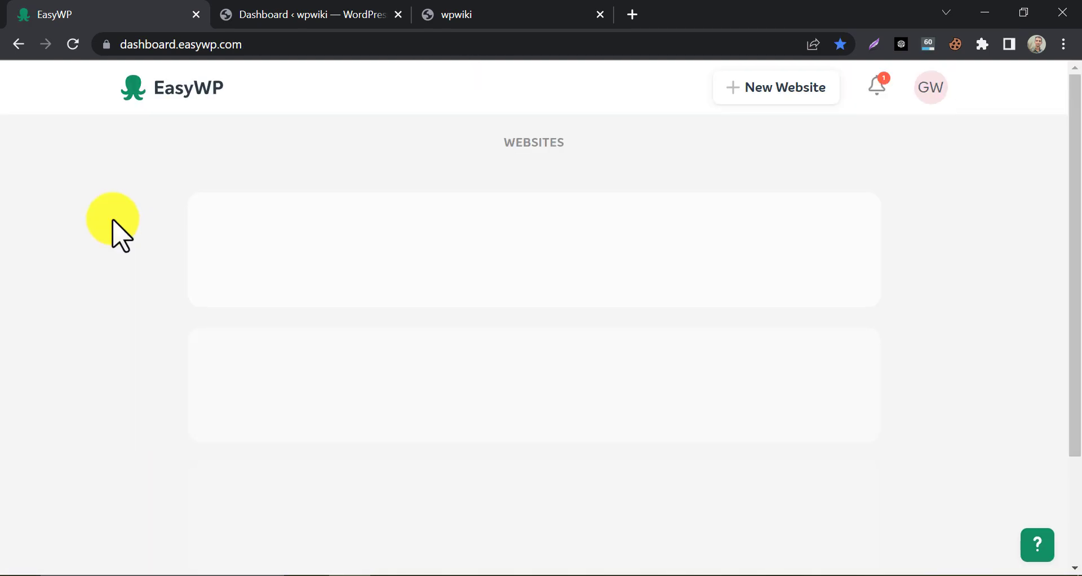